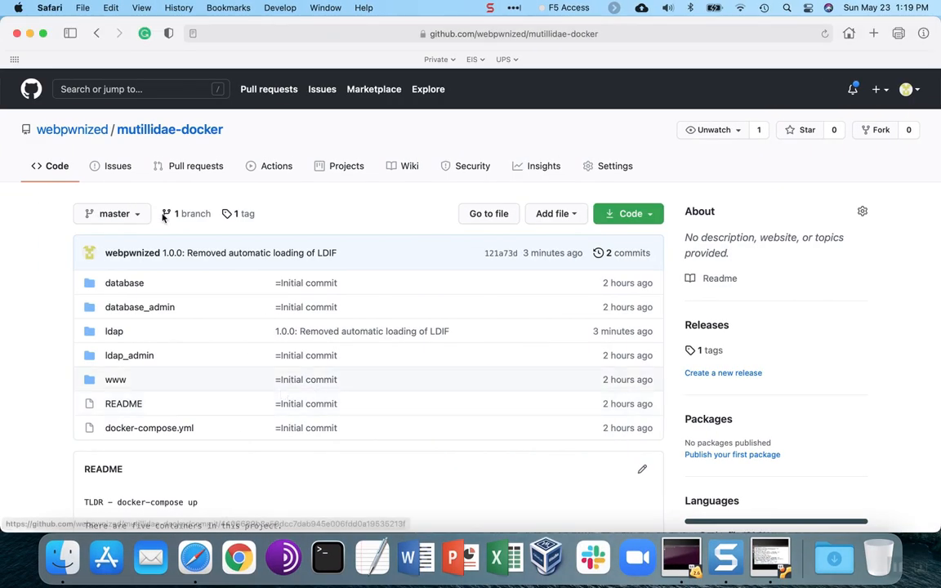
mouse_move(72, 129)
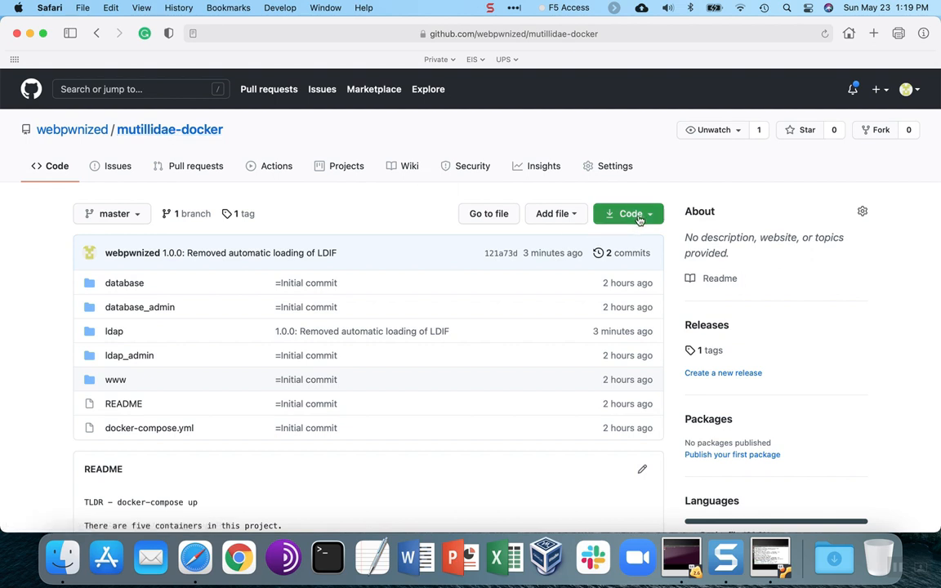
- Copy the mutillidae-docker repository's HTTPS clone URL from the Code menu
left_click(628, 213)
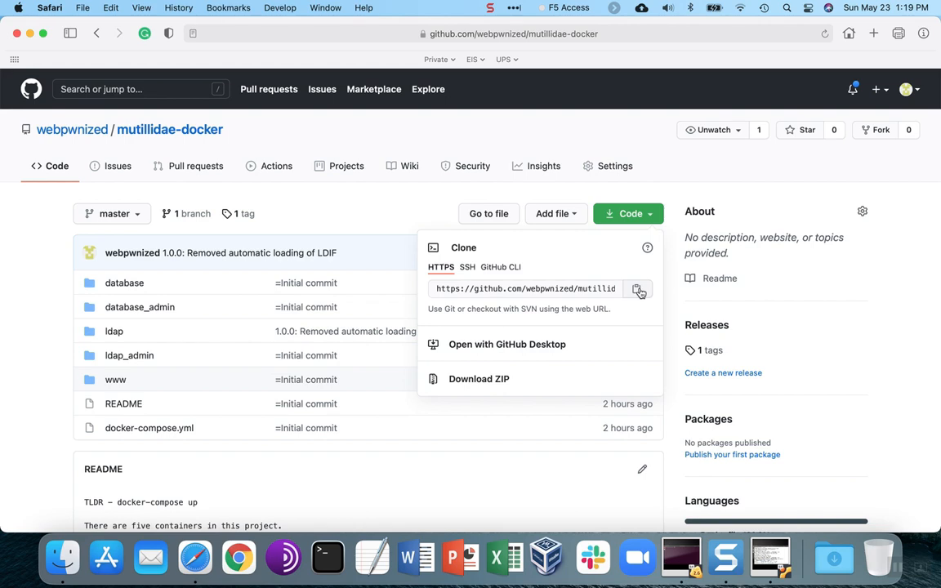
left_click(639, 289)
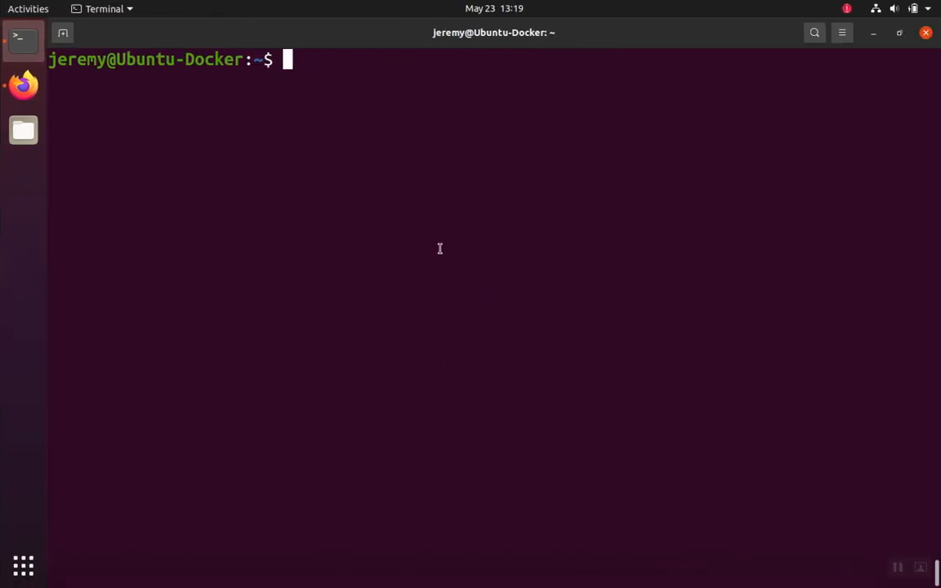
type("git")
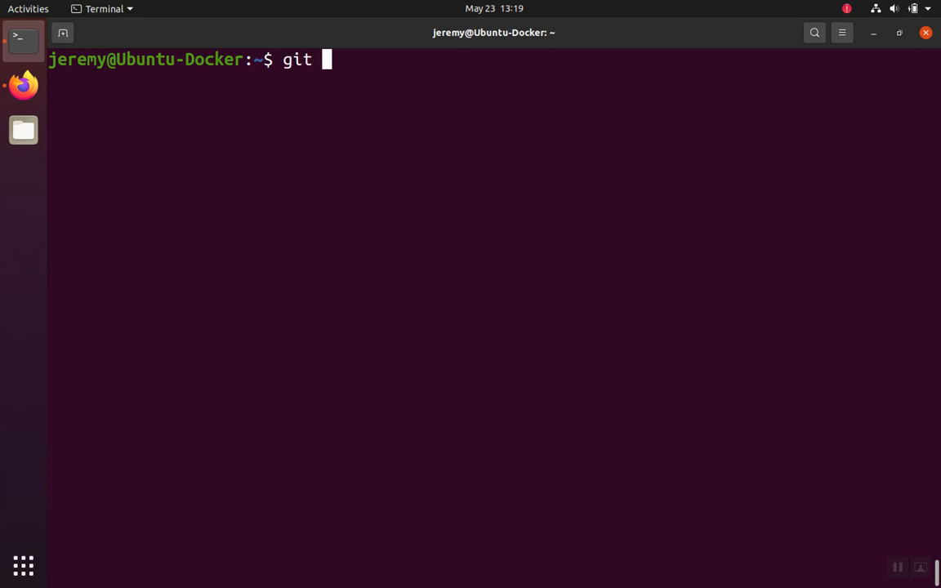
type("clone")
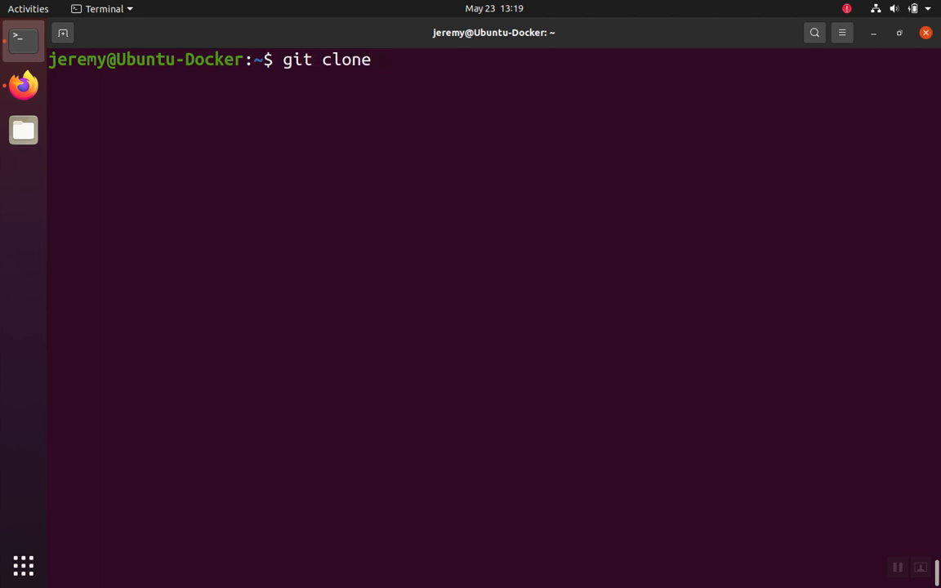
type("https://github.com/webpwnized/mutillidae-docker.git")
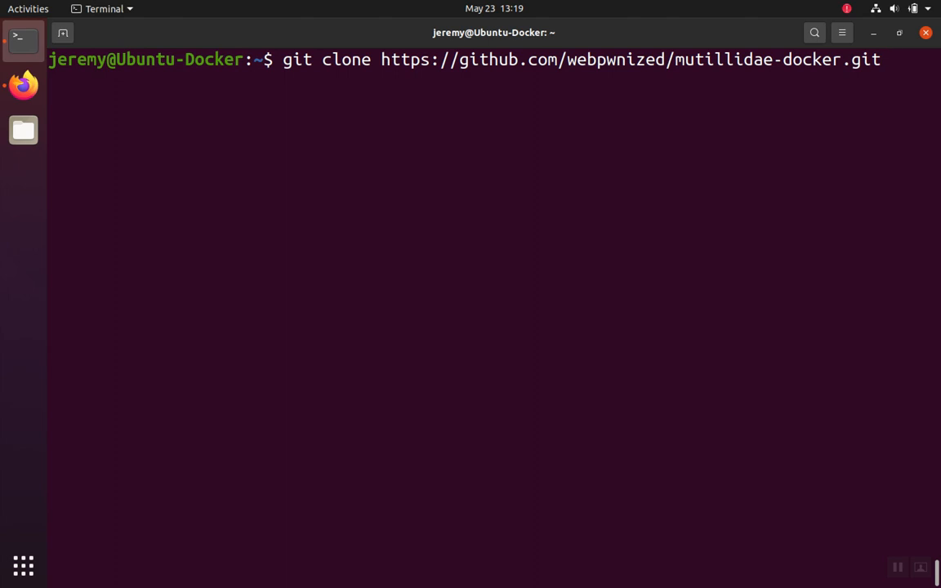
key("Return")
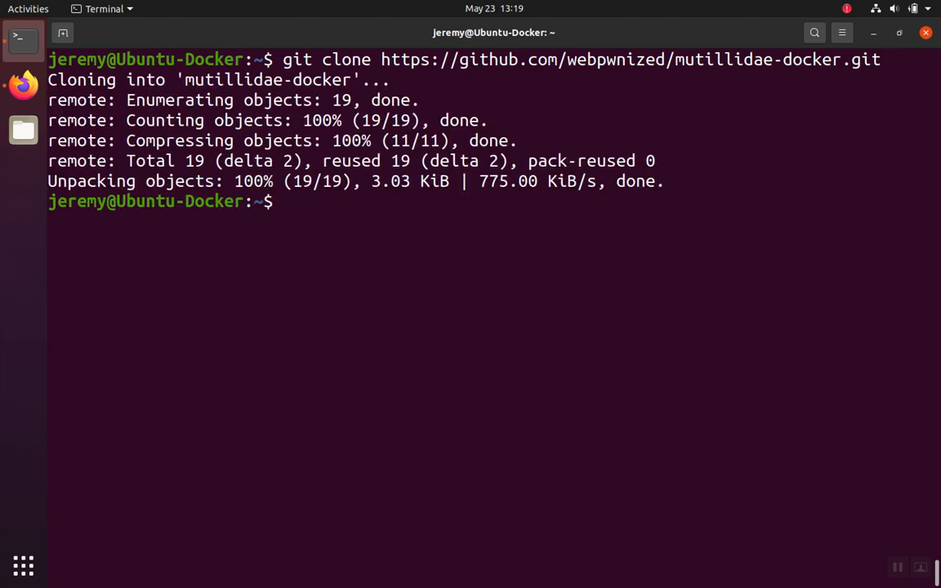
key("Return")
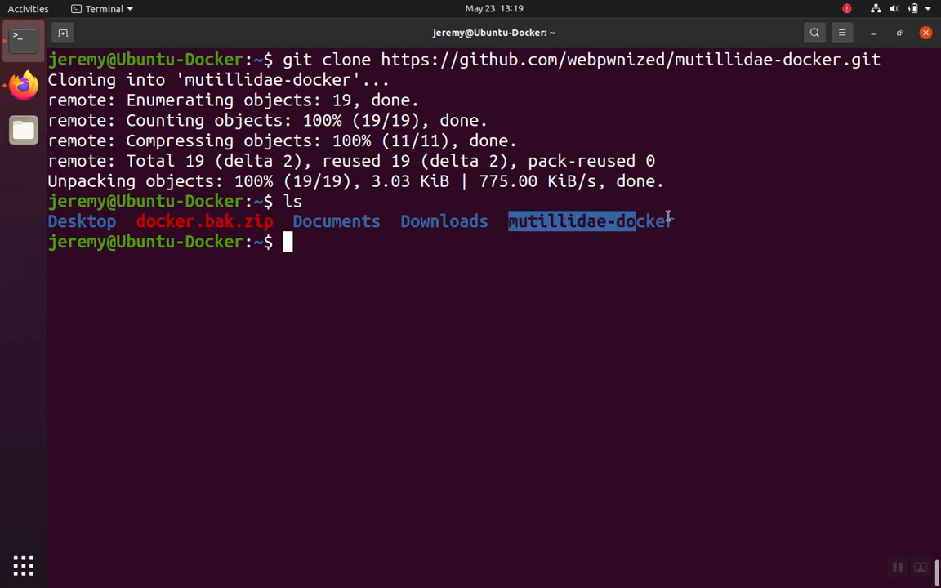
type("cd")
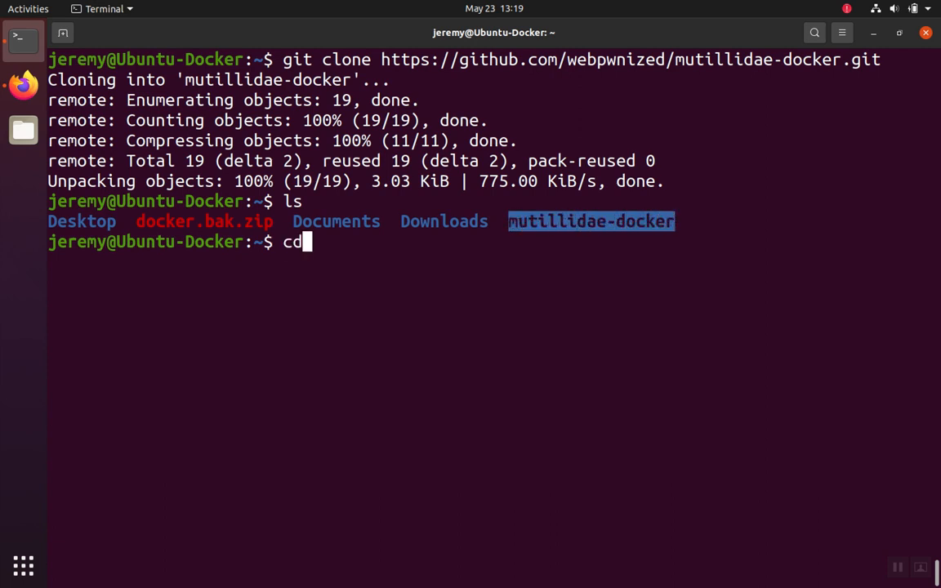
key("Return")
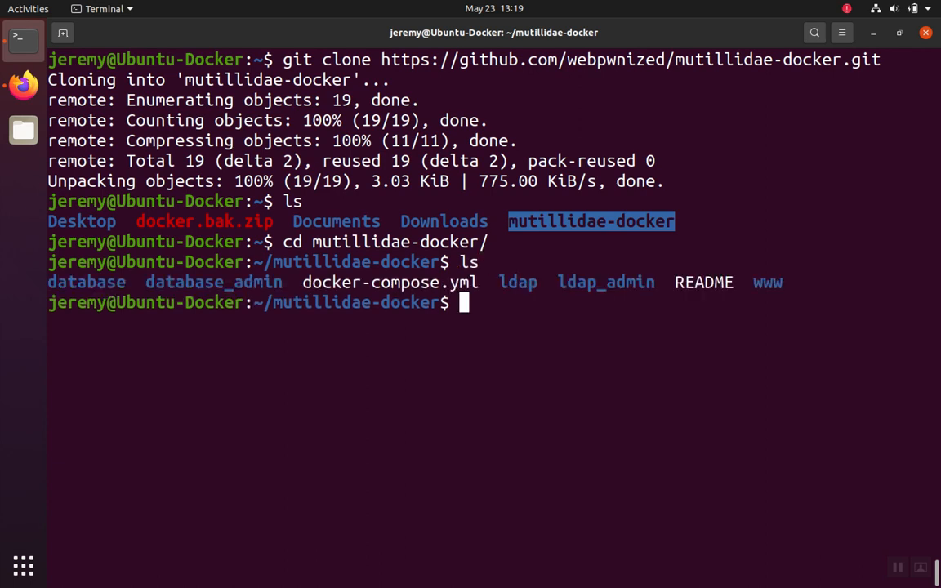
mouse_move(458, 218)
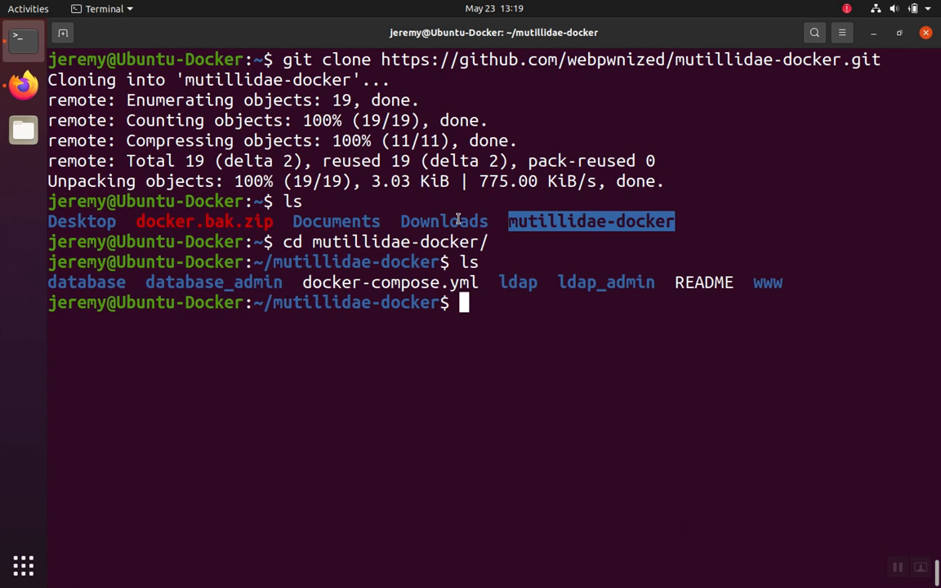
- Run docker-compose up until MySQL reports ready for connections
type("docket")
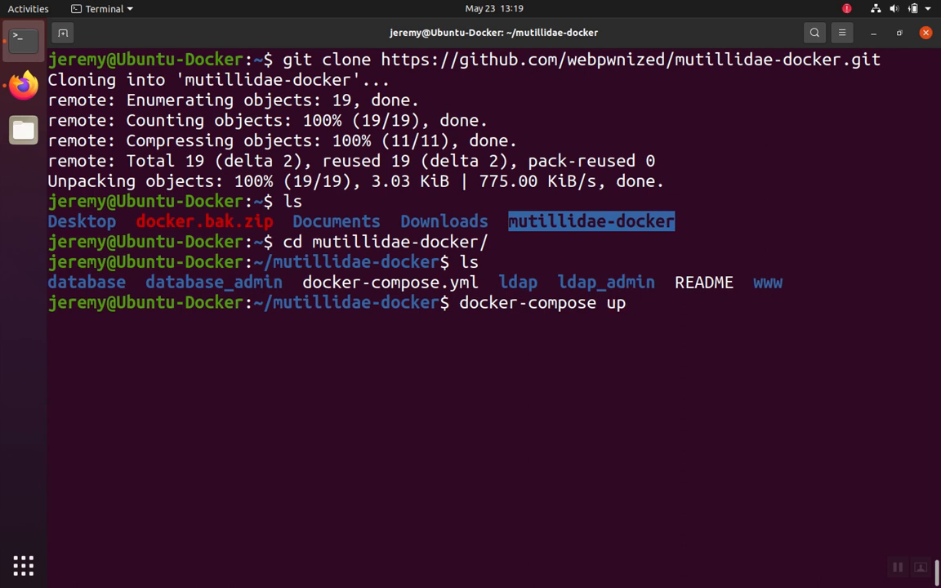
mouse_move(629, 302)
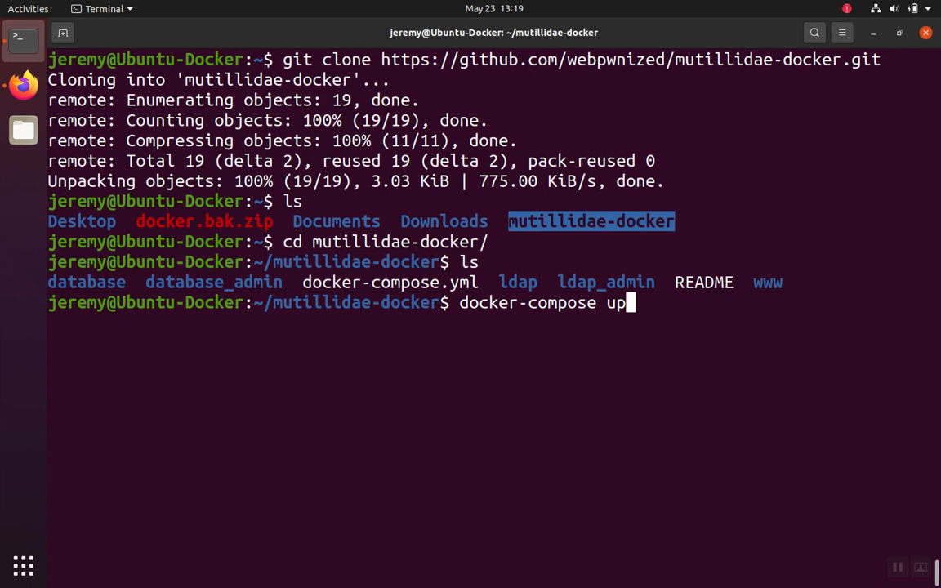
key("Return")
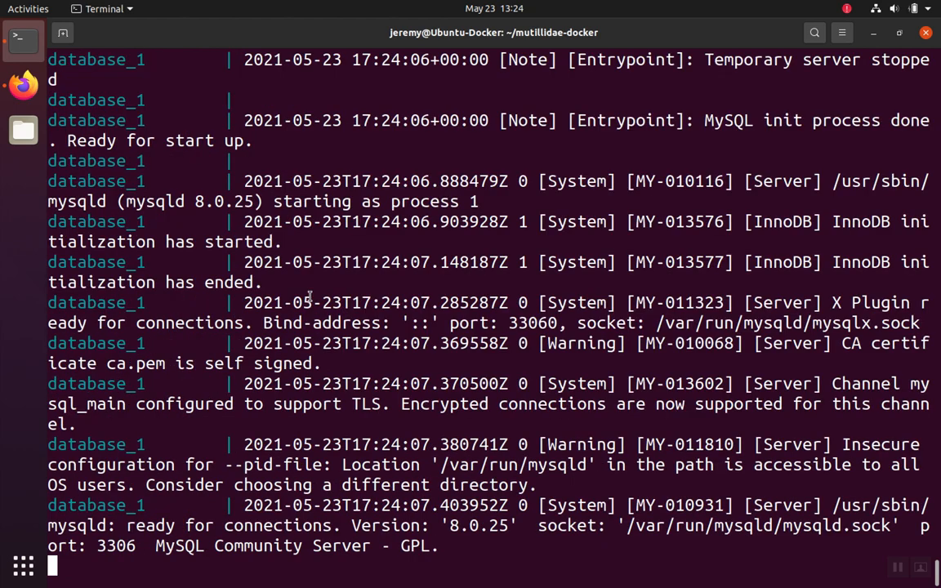
mouse_move(200, 227)
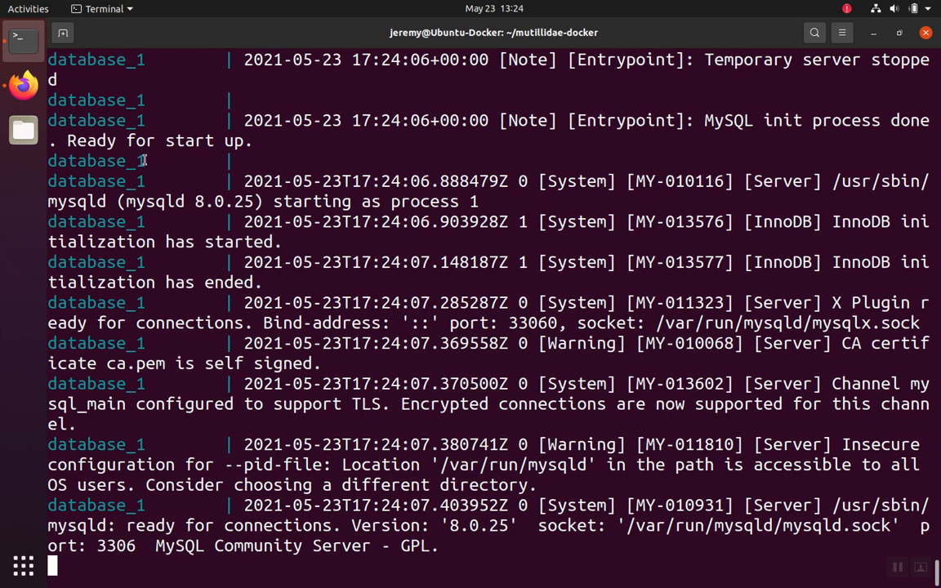
mouse_move(235, 552)
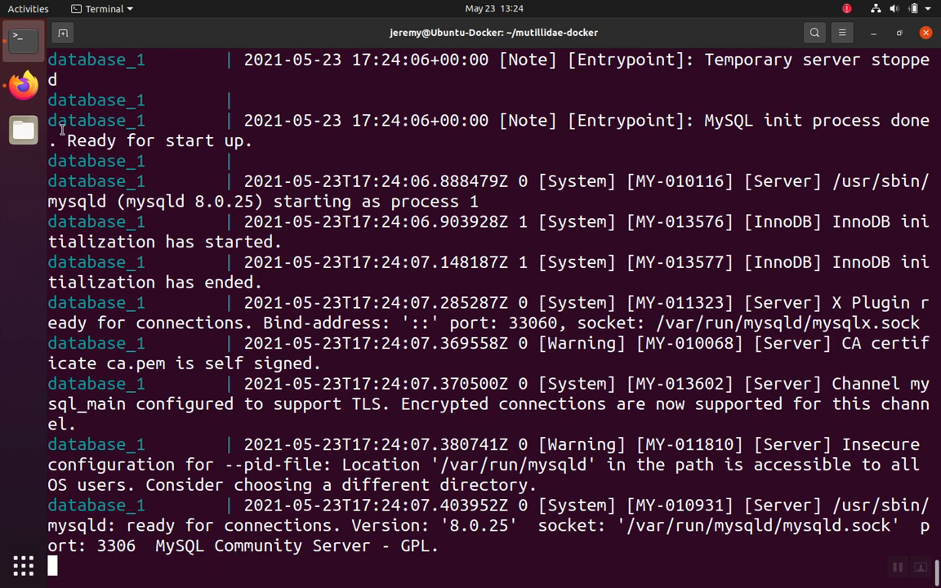
mouse_move(188, 209)
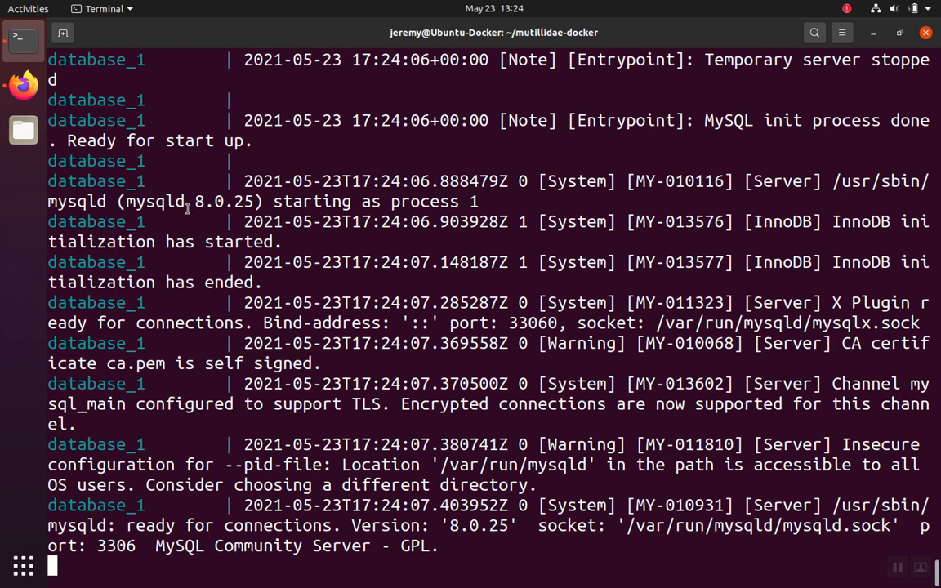
mouse_move(253, 231)
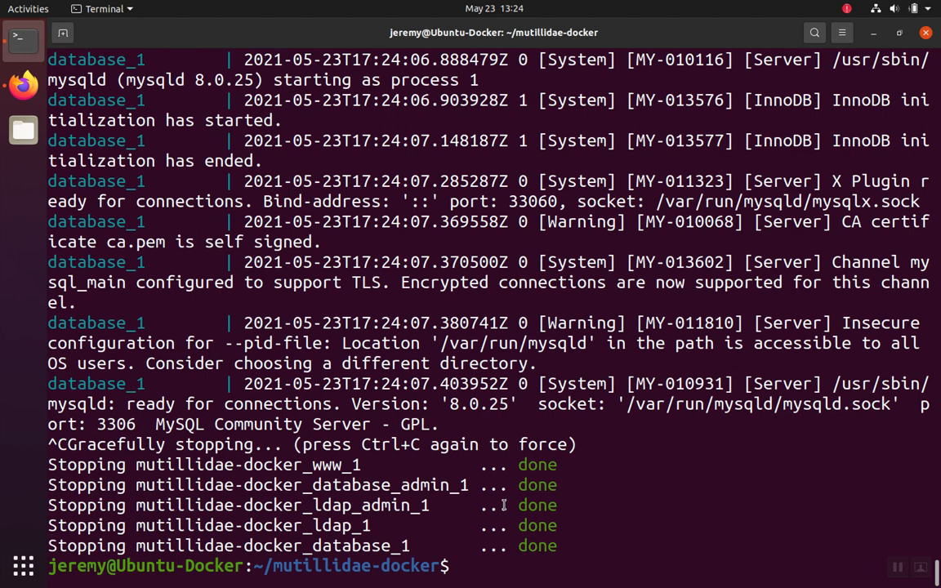
- Restart the Mutillidae containers with docker-compose up
type("docker-compose up")
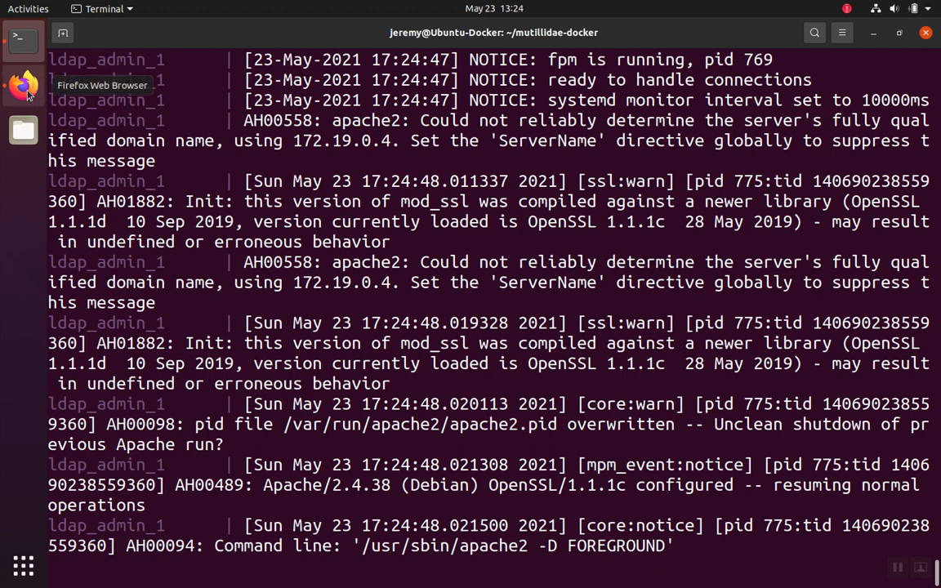
- In Firefox, close the openldap GitHub tab, run 'setup/reset the DB', and confirm
left_click(22, 85)
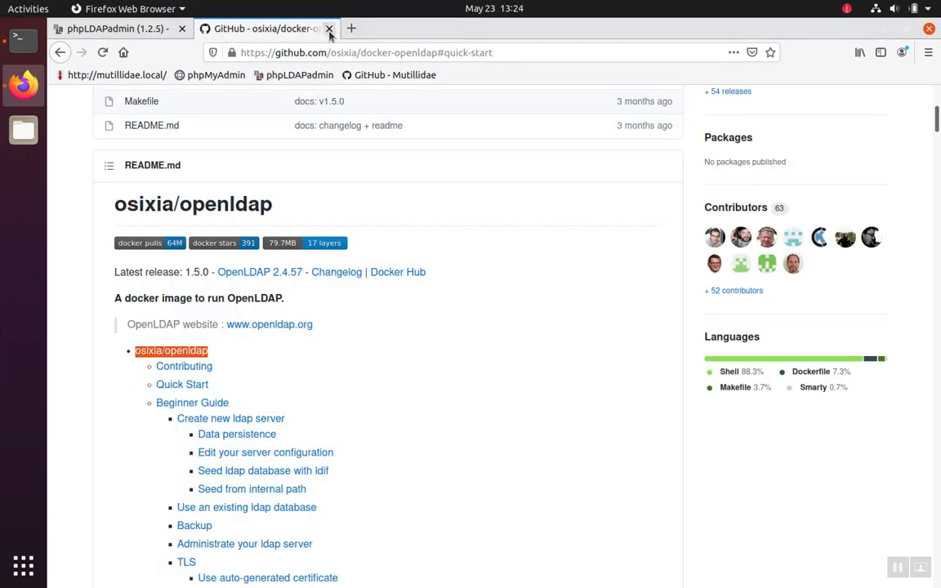
left_click(329, 28)
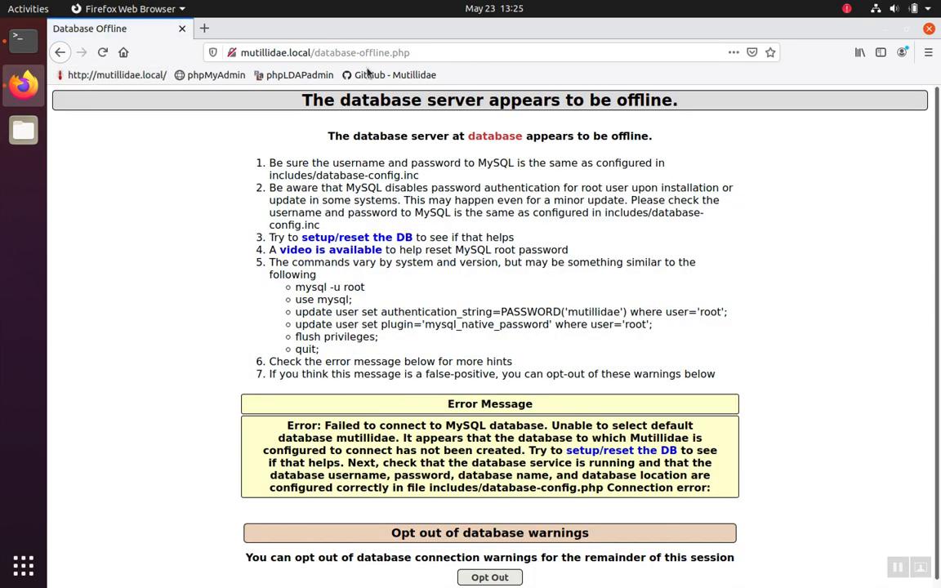
mouse_move(414, 164)
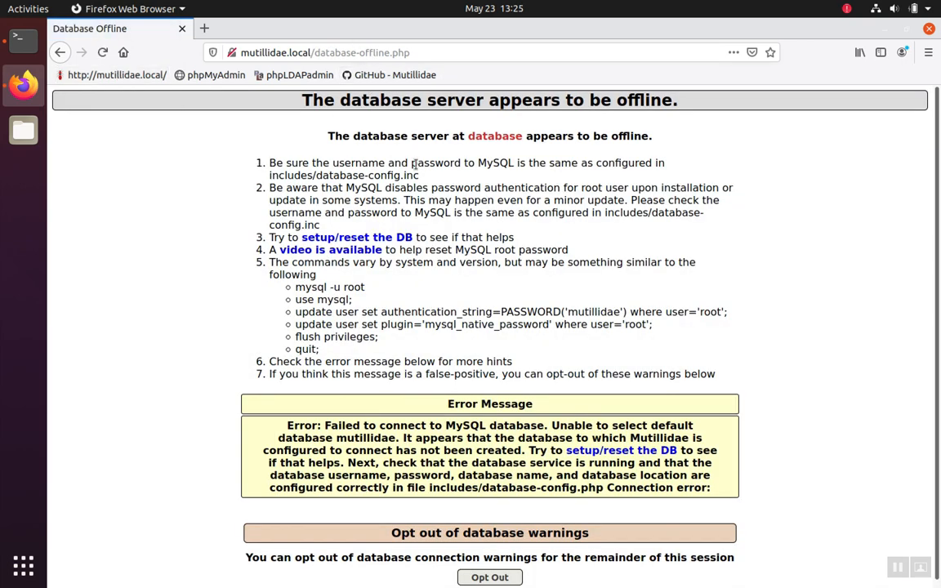
mouse_move(539, 204)
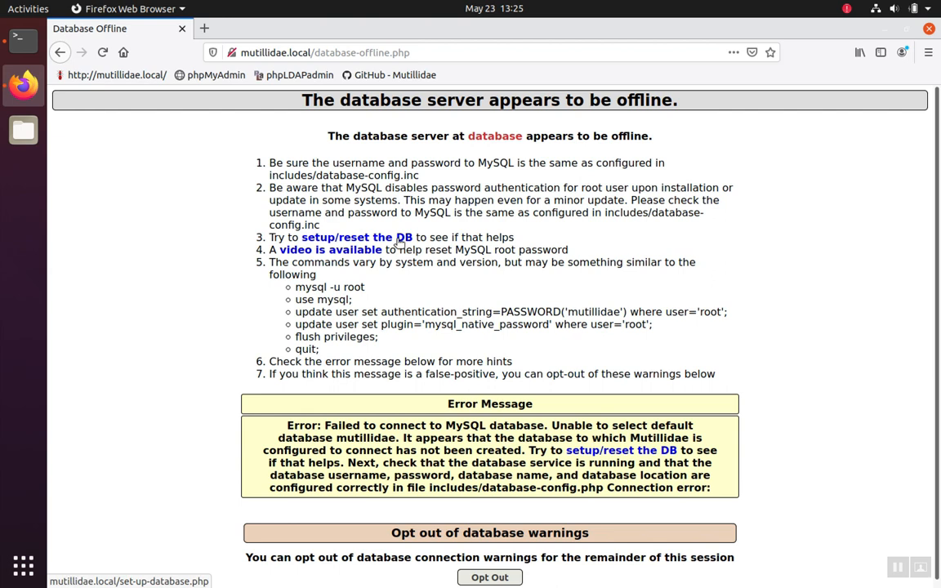
left_click(356, 237)
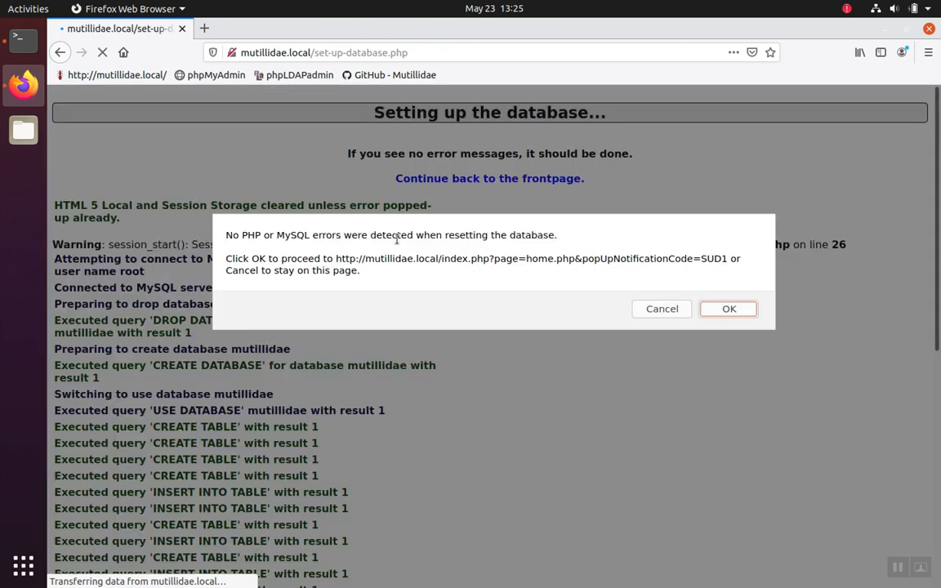
mouse_move(662, 255)
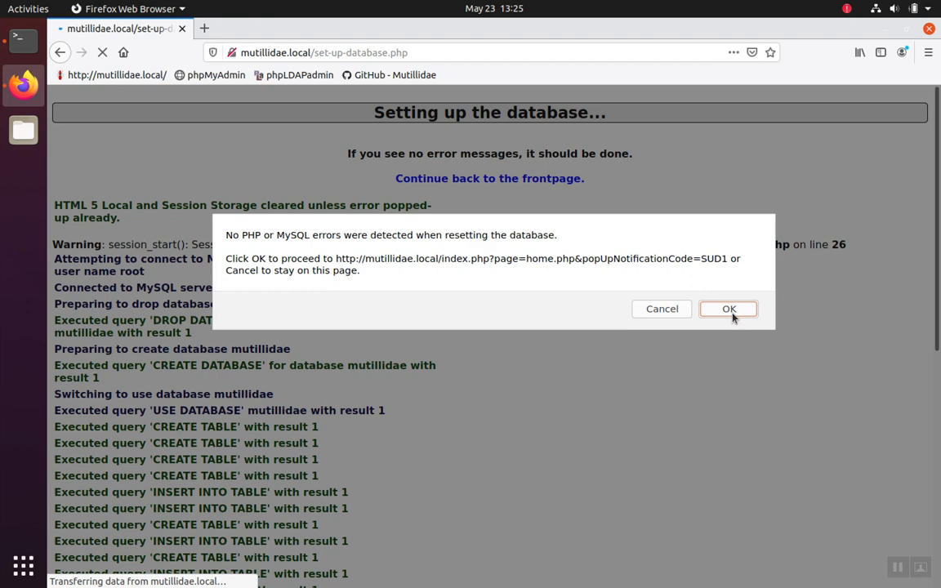
left_click(727, 309)
type("mutillidae.local/")
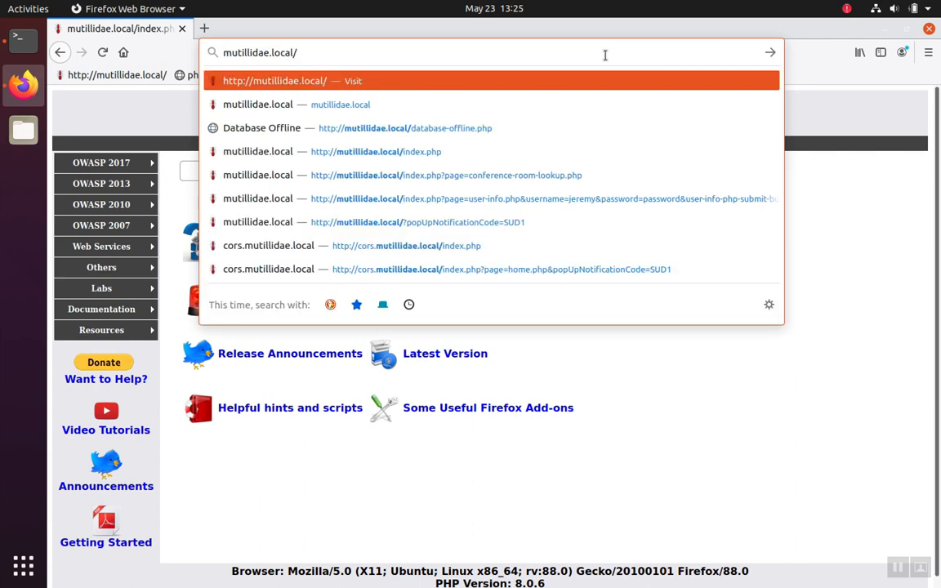
- Load phpMyAdmin at mutillidae.local:81 to view the mutillidae, mysql and sys databases
type(":81")
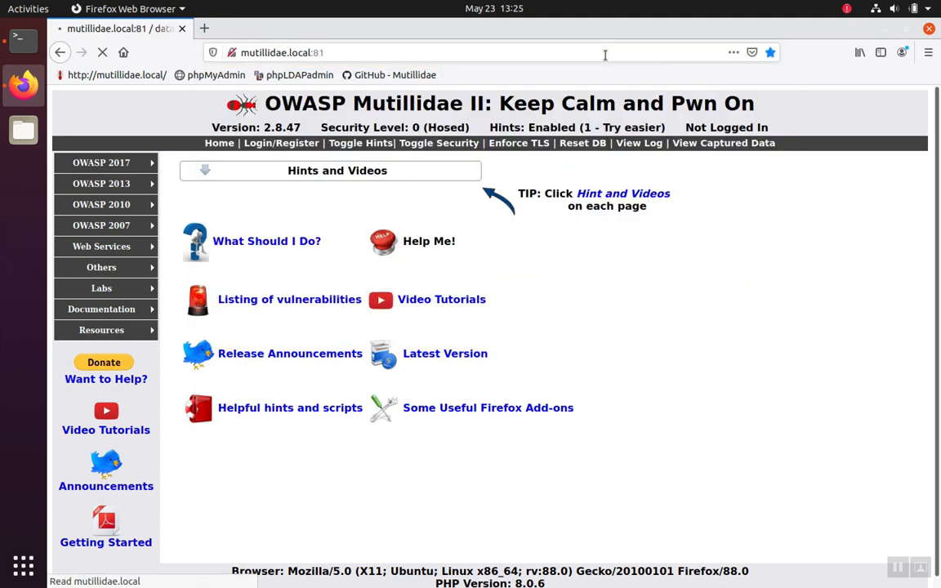
left_click(215, 74)
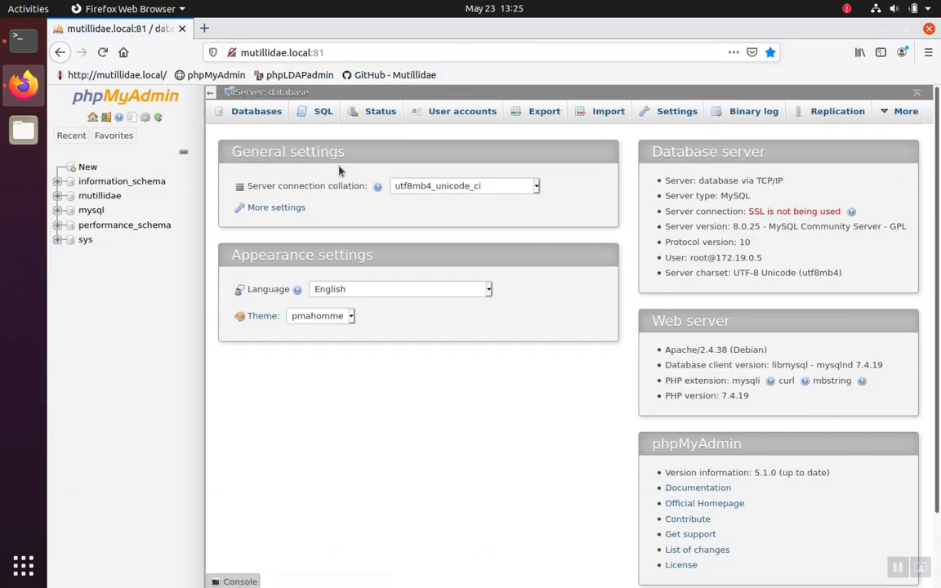
mouse_move(164, 276)
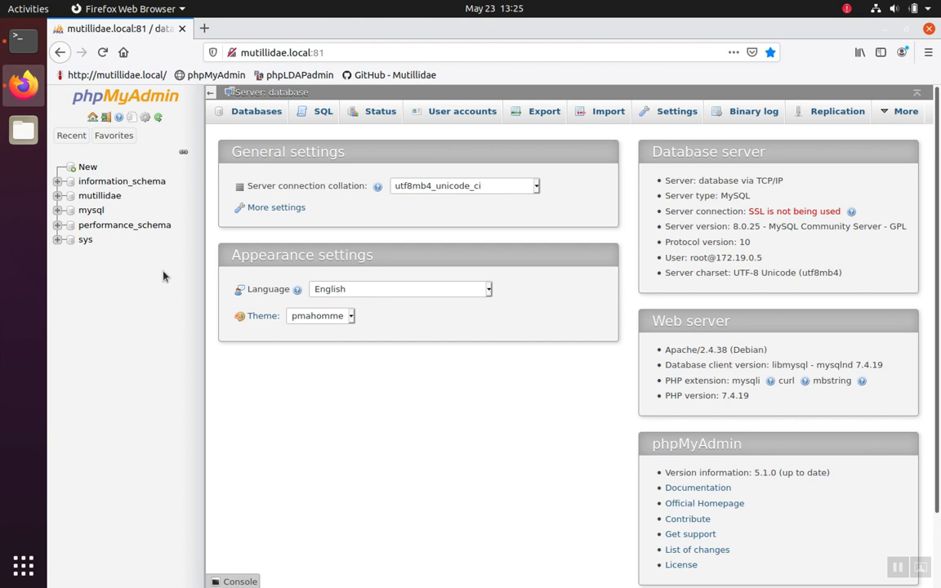
mouse_move(121, 180)
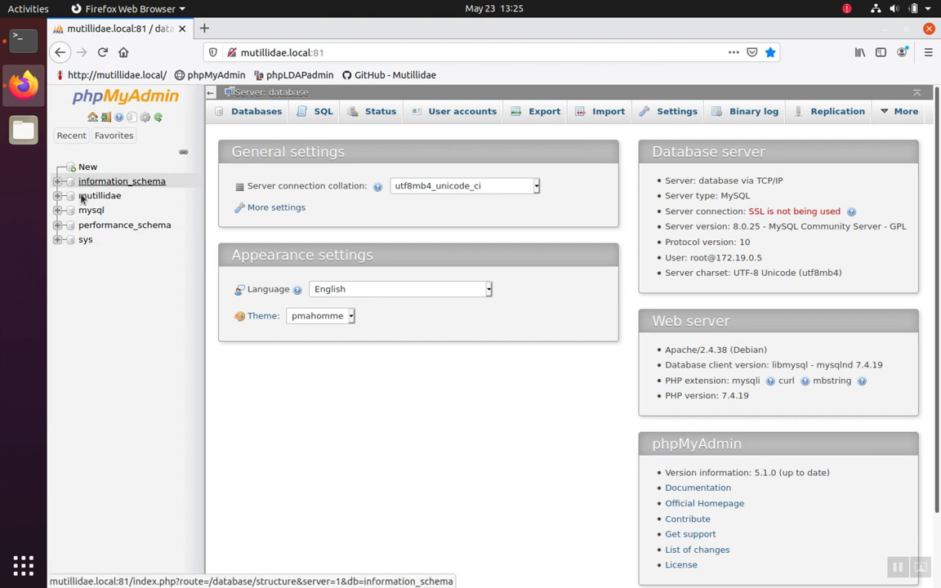
mouse_move(85, 239)
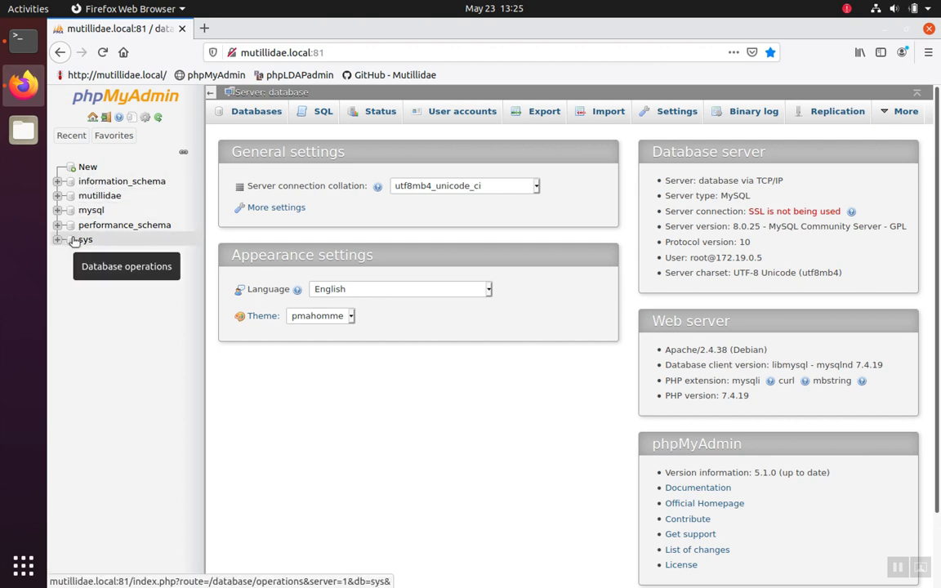
left_click(282, 52)
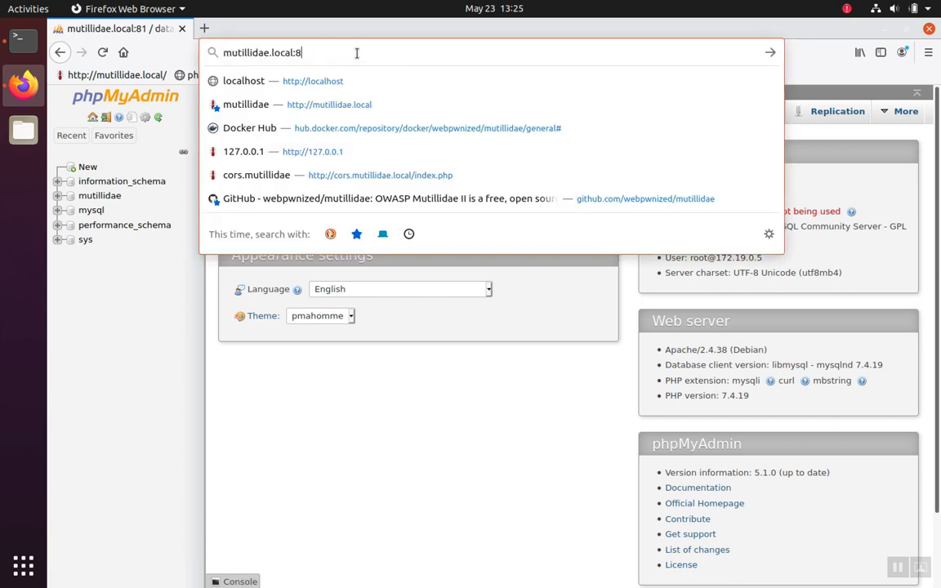
- Open phpLDAPadmin on port 82 and fill the login with the saved cn=admin credentials
type("2/")
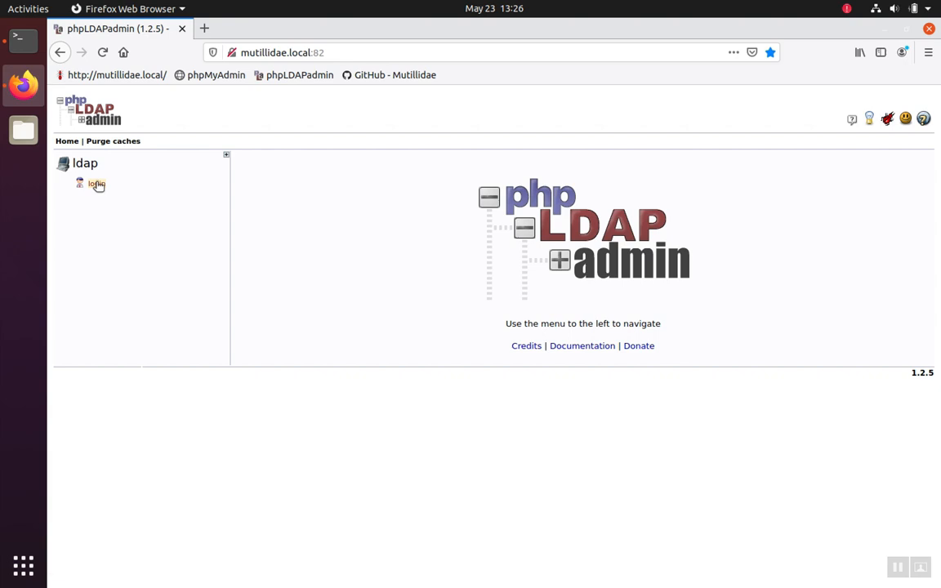
left_click(96, 183)
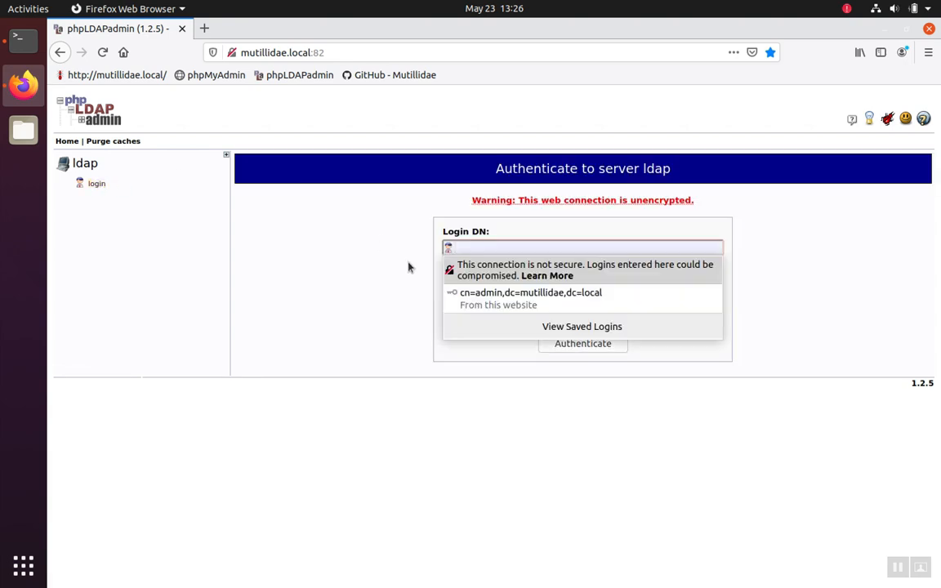
left_click(531, 293)
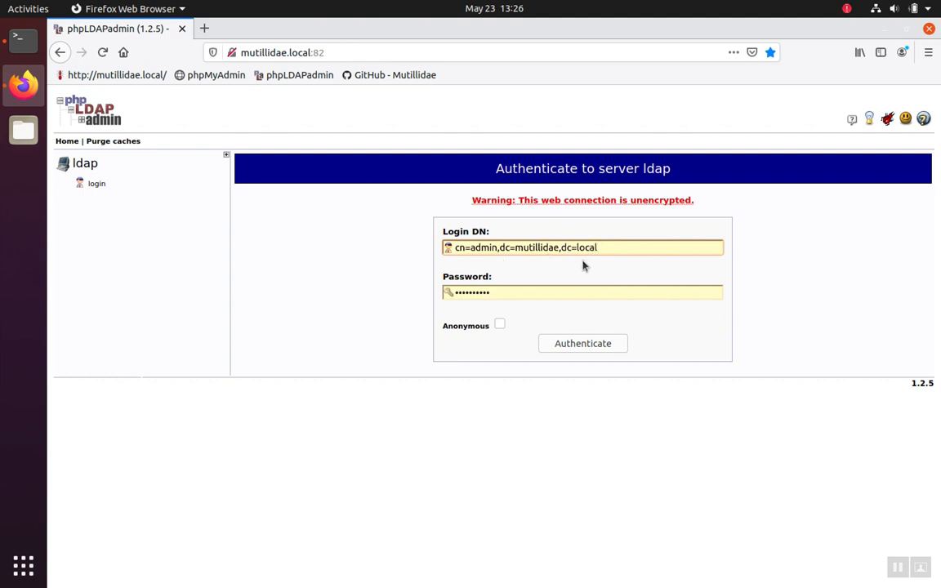
left_click(582, 292)
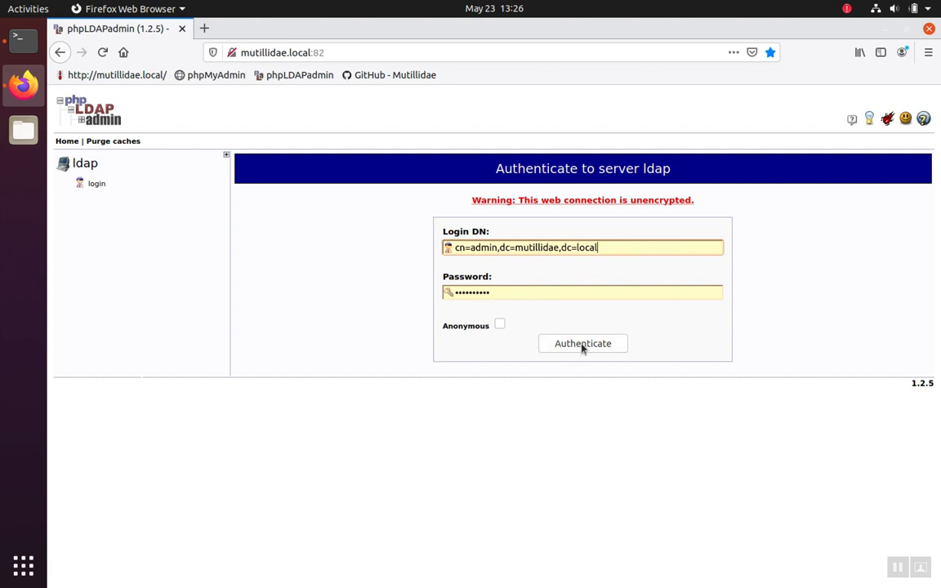
- Authenticate as cn=admin to reveal the dc=mutillidae,dc=local tree
left_click(582, 343)
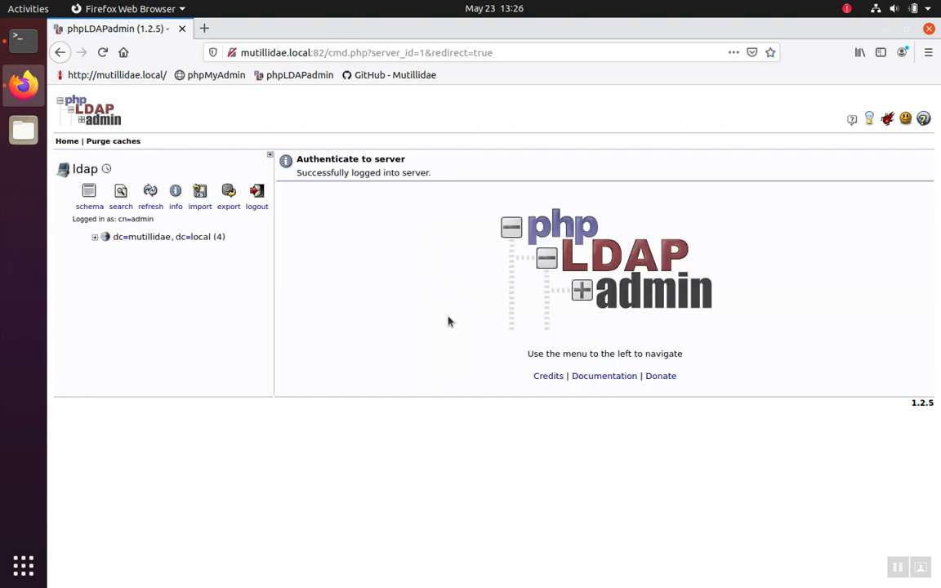
mouse_move(227, 313)
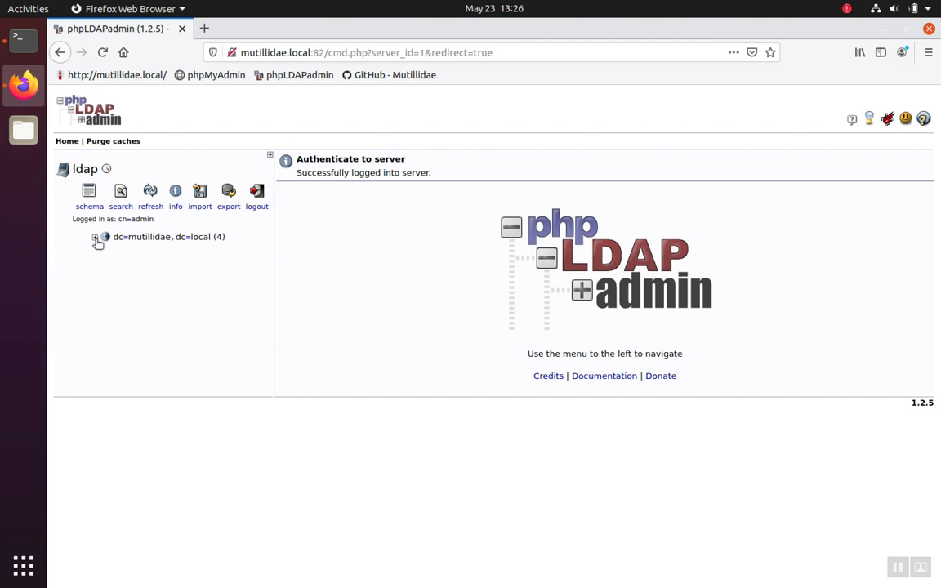
mouse_move(97, 243)
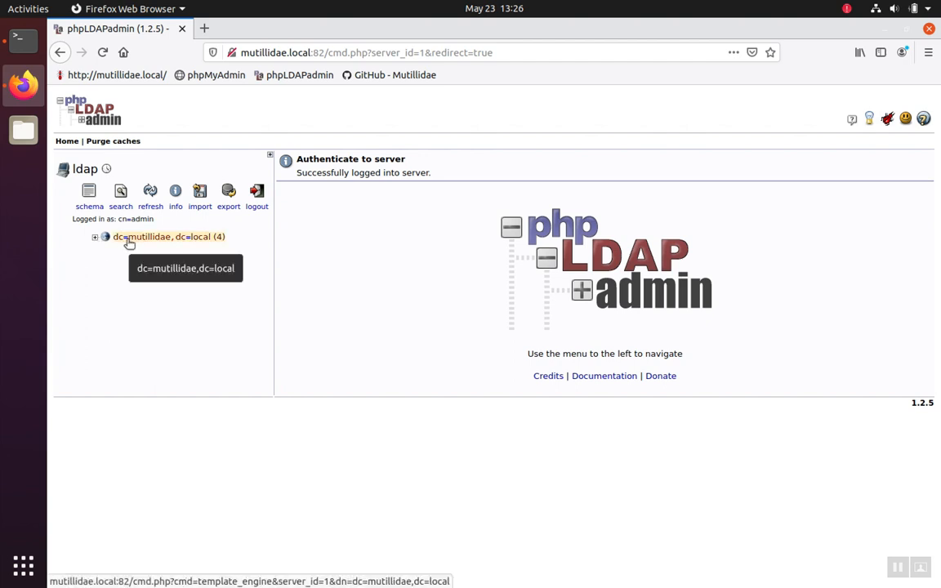
mouse_move(286, 291)
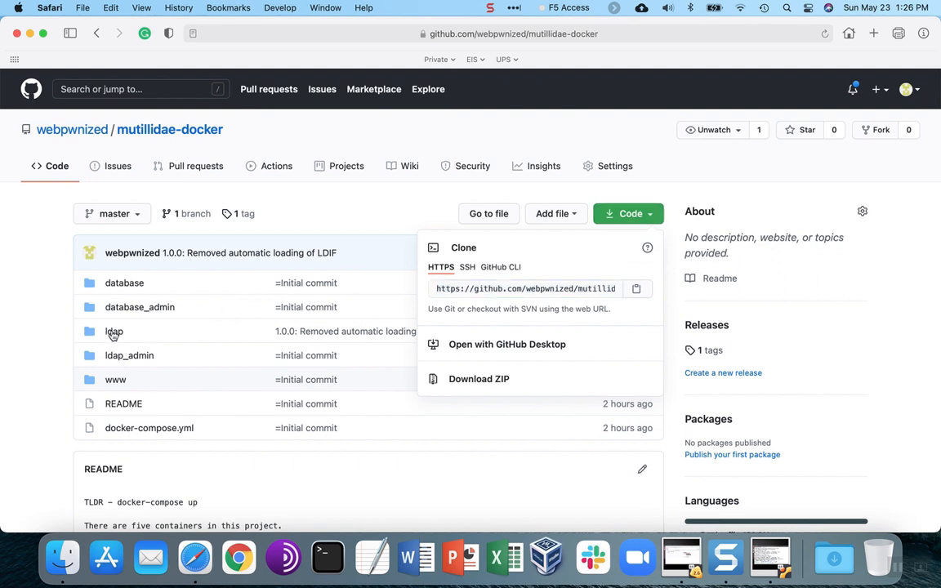
- Open the mutillidae-docker repository's ldap folder containing only a Dockerfile
left_click(113, 331)
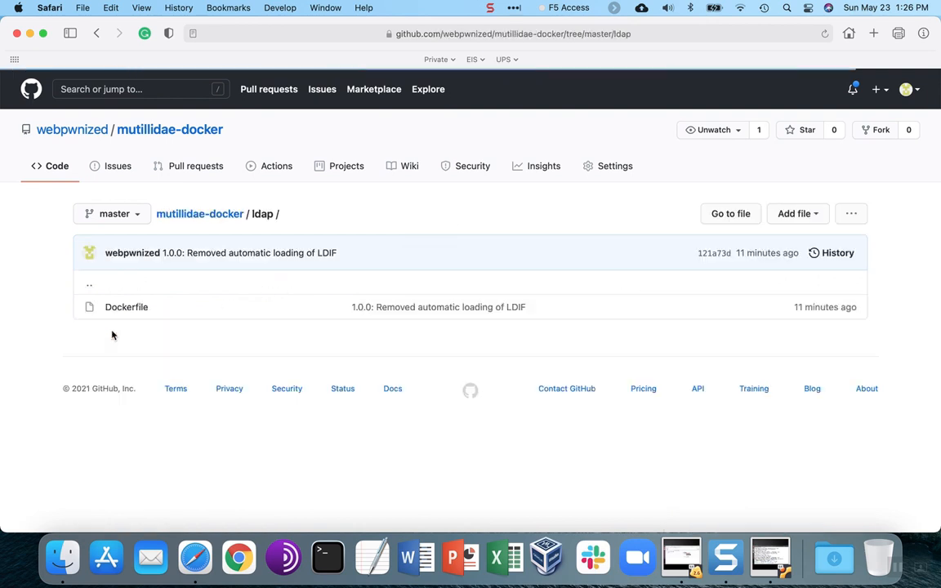
mouse_move(126, 306)
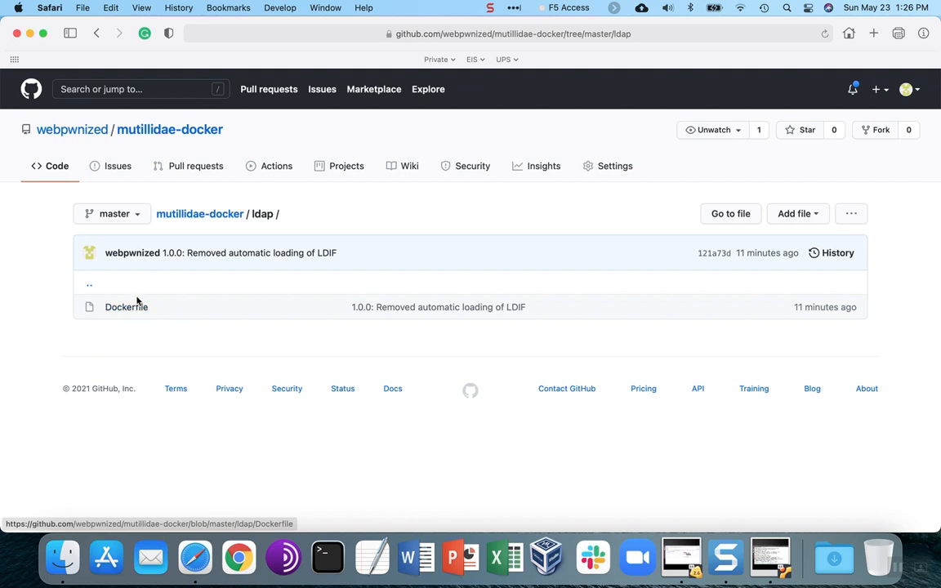
mouse_move(94, 325)
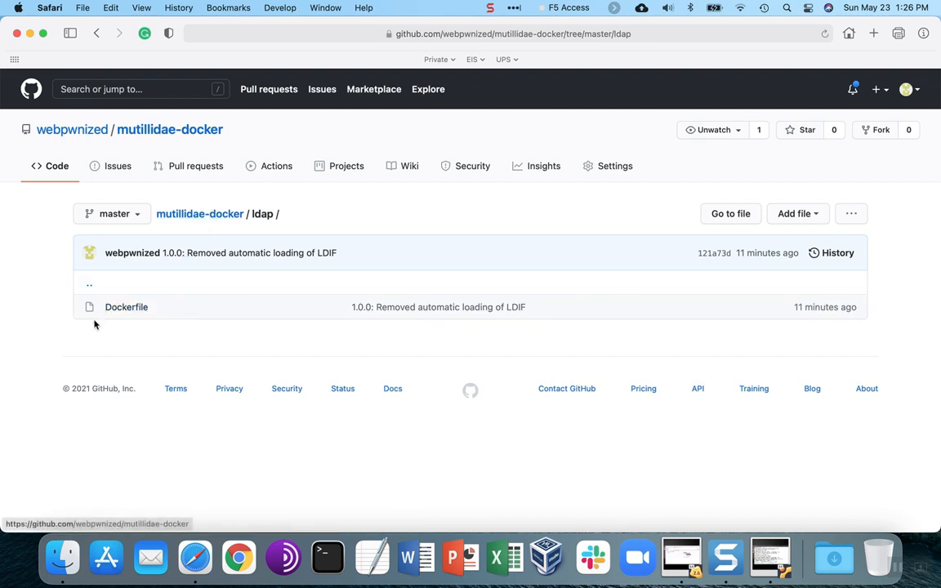
mouse_move(126, 329)
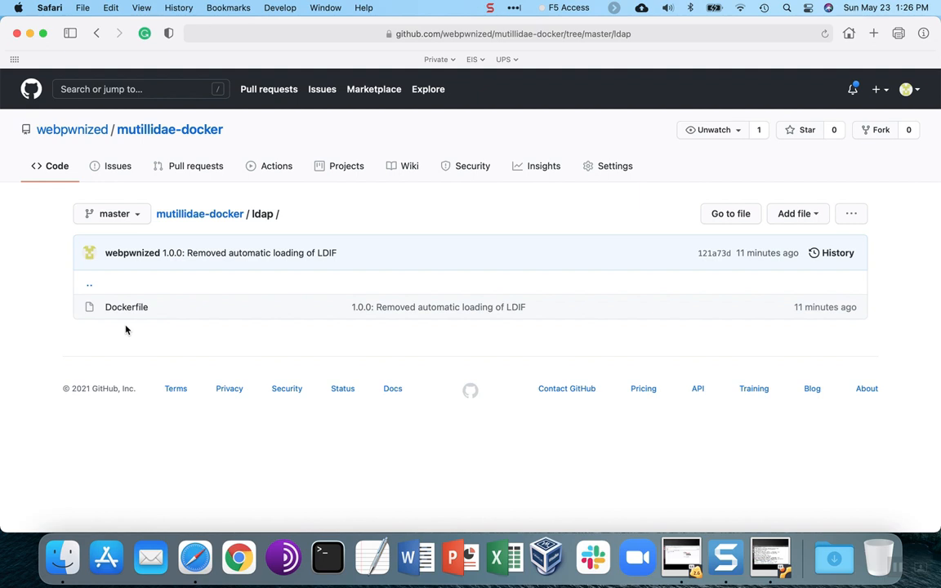
mouse_move(50, 251)
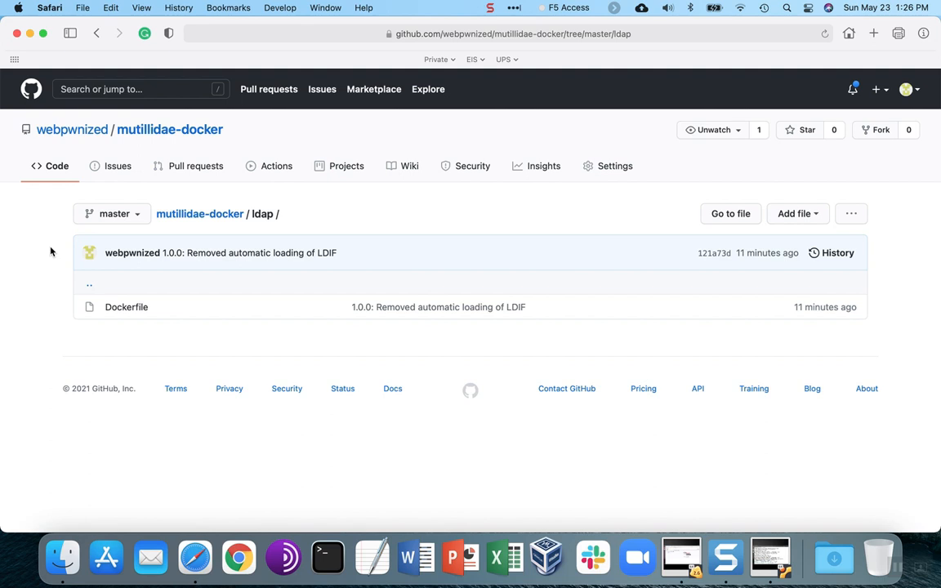
mouse_move(72, 129)
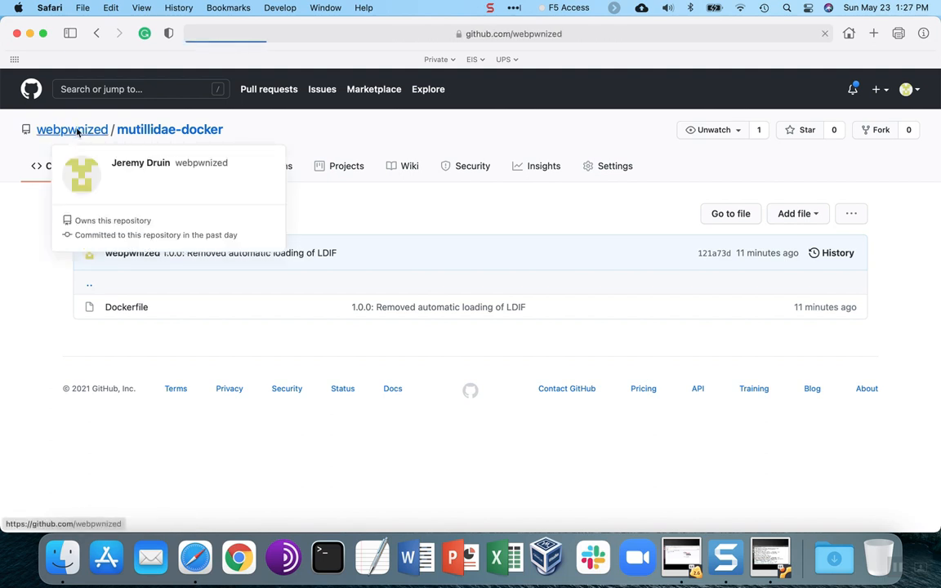
- Browse to mutillidae's configuration/openldap/mutillidae.ldif and view it Raw
left_click(72, 129)
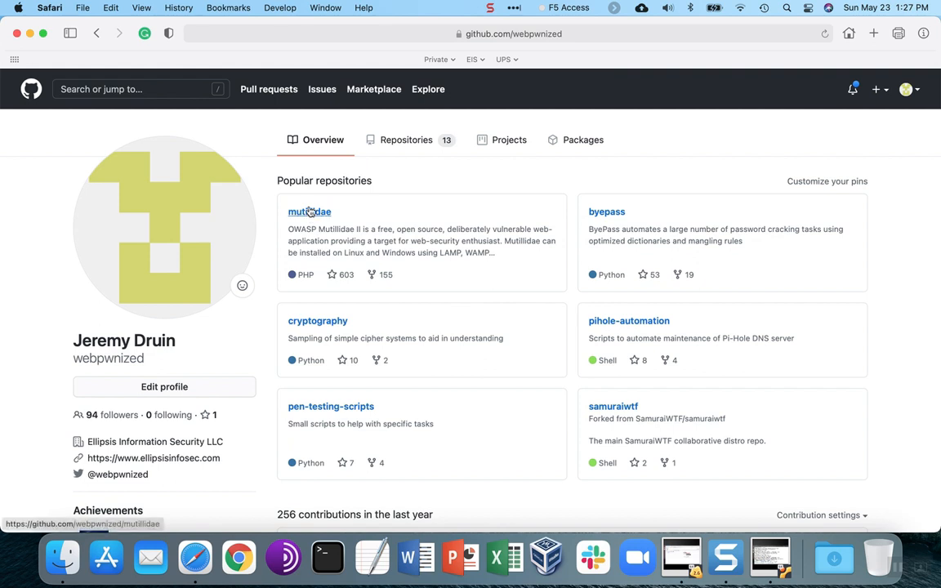
left_click(309, 211)
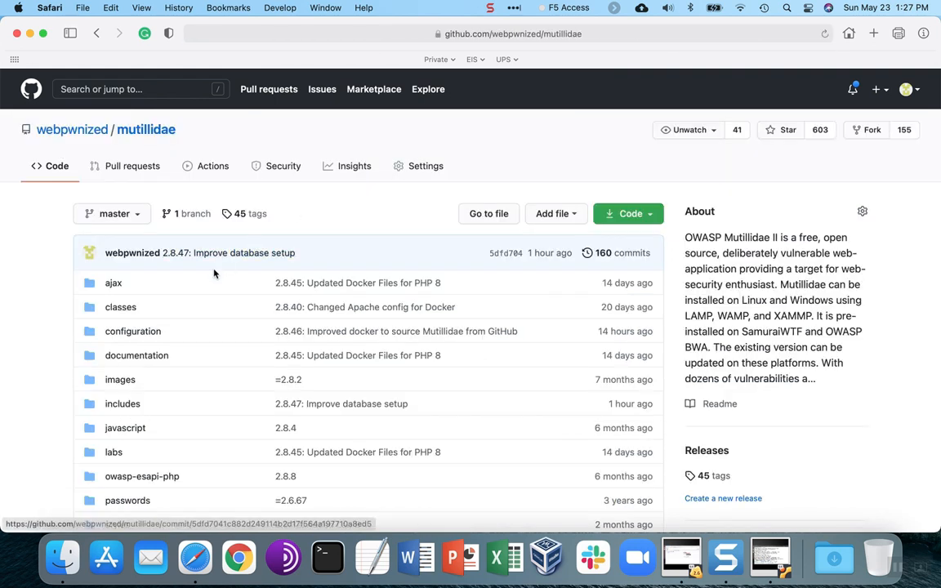
mouse_move(132, 330)
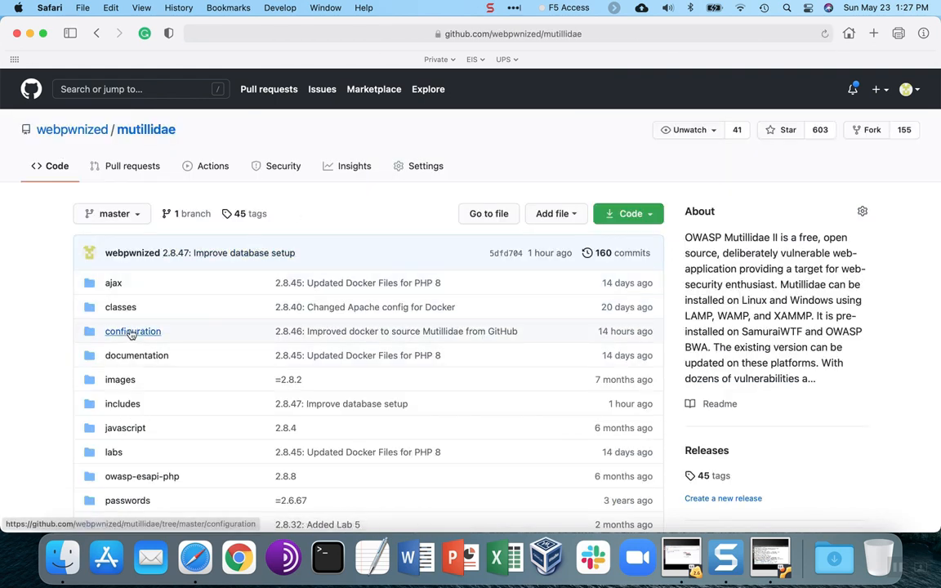
left_click(133, 330)
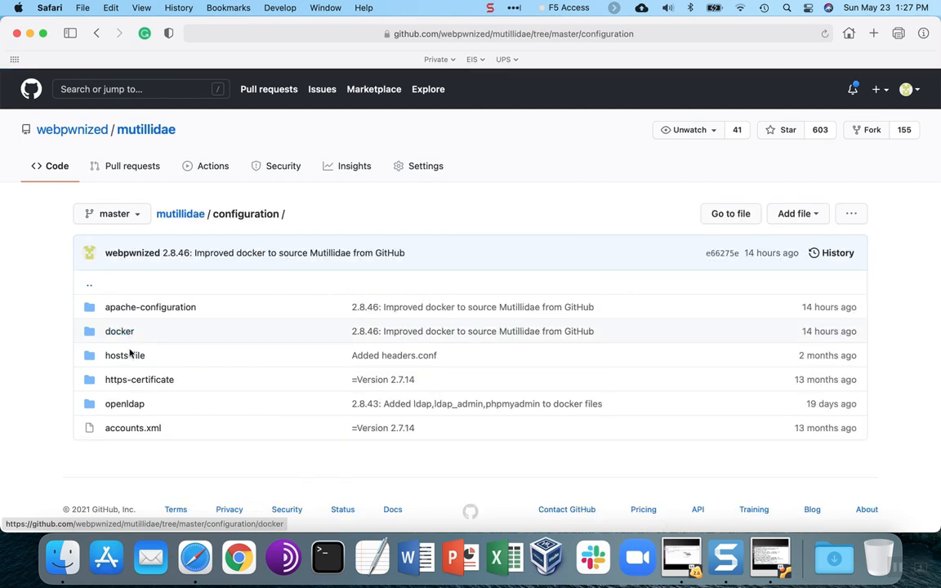
left_click(124, 403)
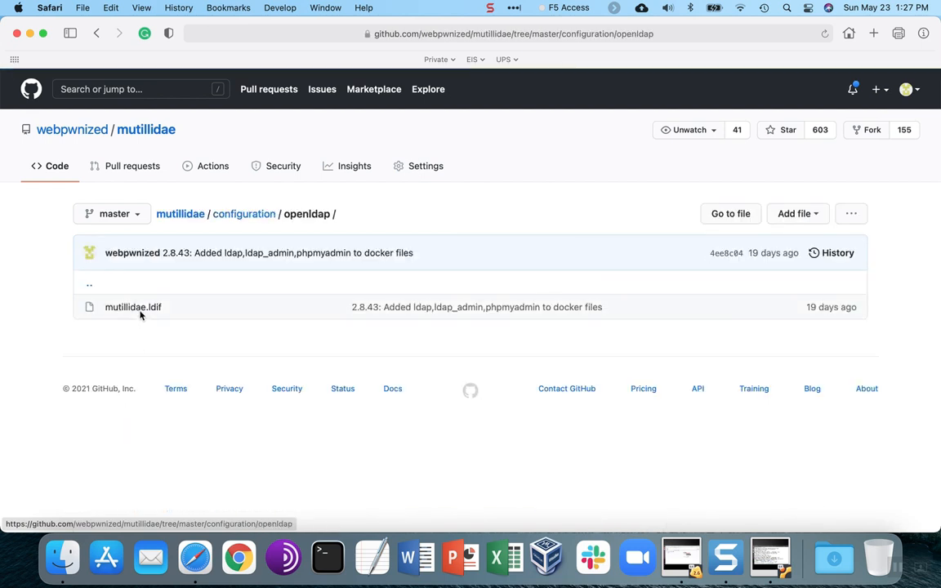
left_click(132, 306)
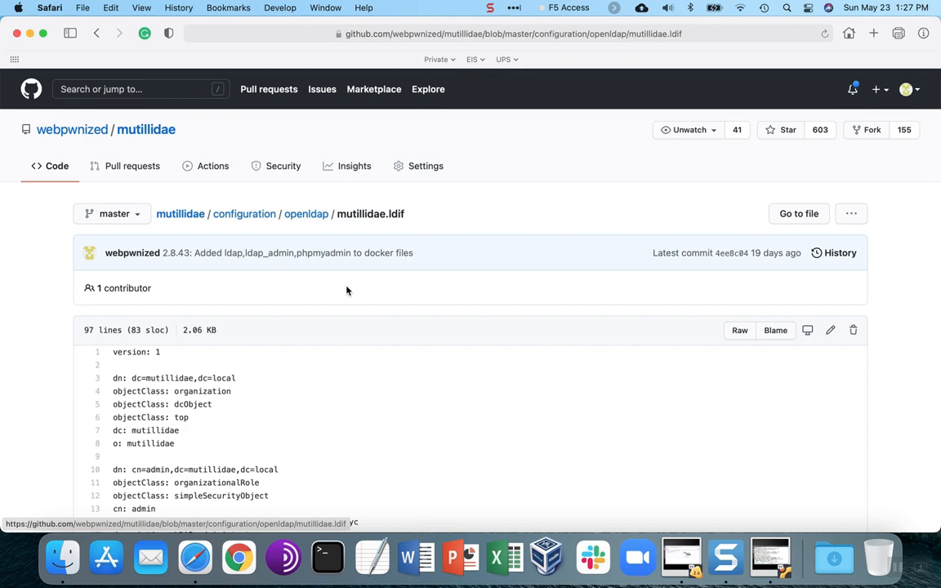
scroll("down", 3)
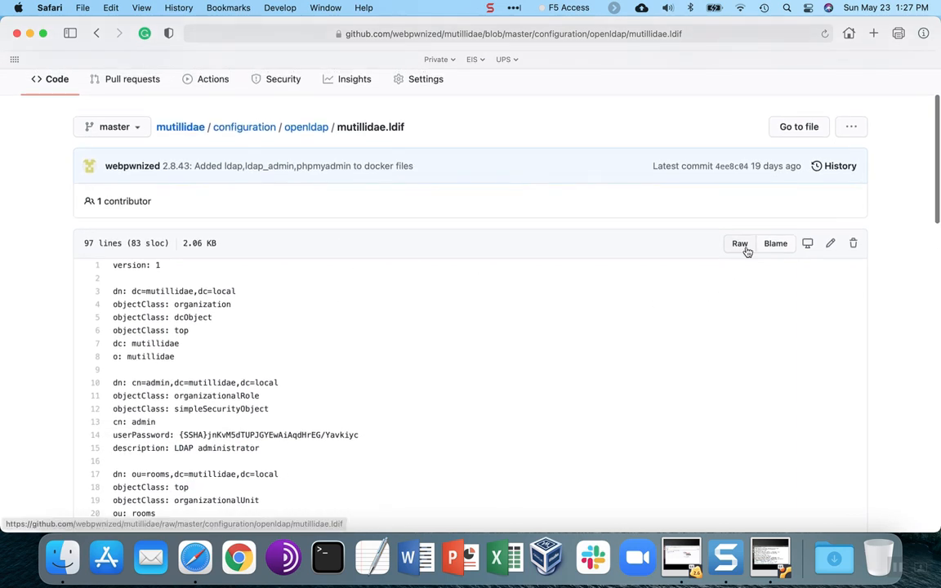
left_click(738, 242)
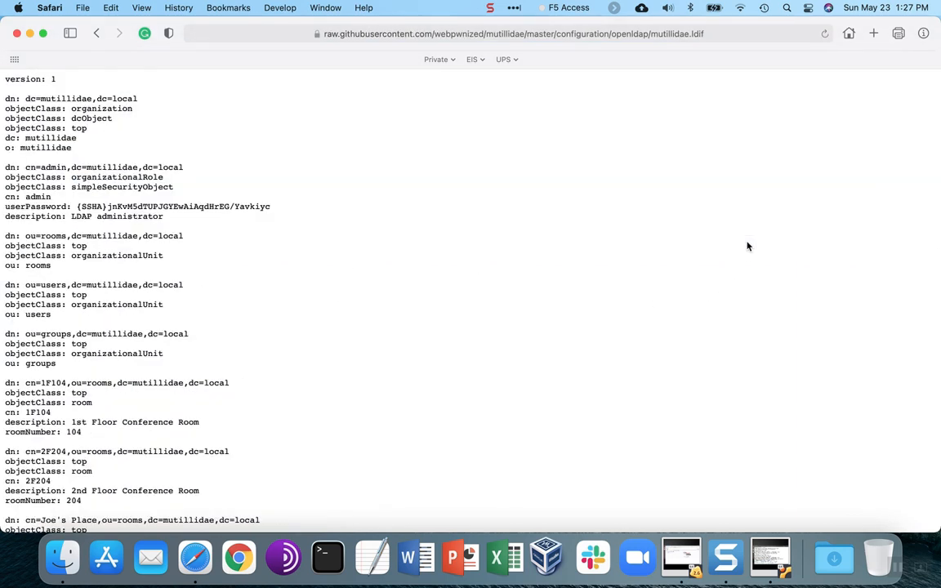
mouse_move(318, 273)
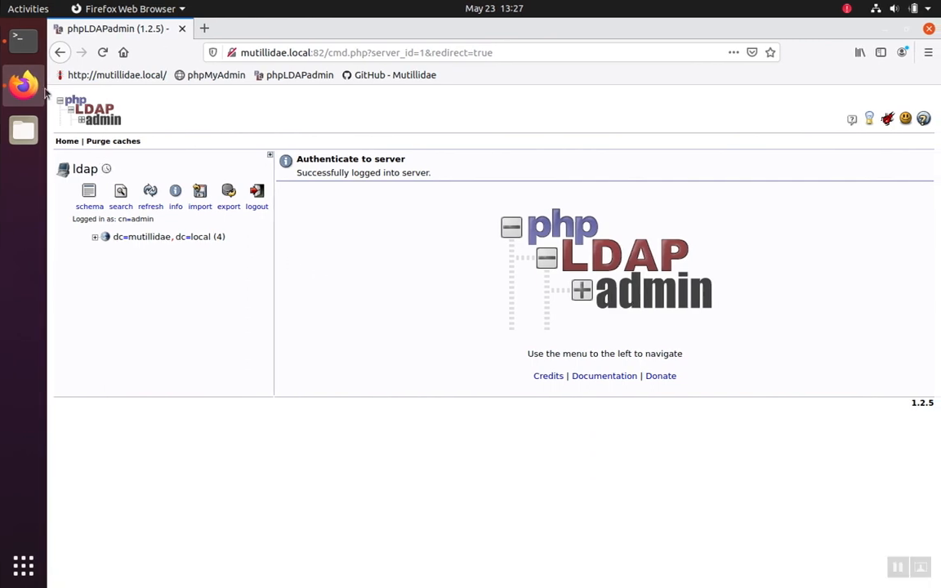
- Open a second terminal window and change into the mutillidae-docker/ldap folder
left_click(22, 40)
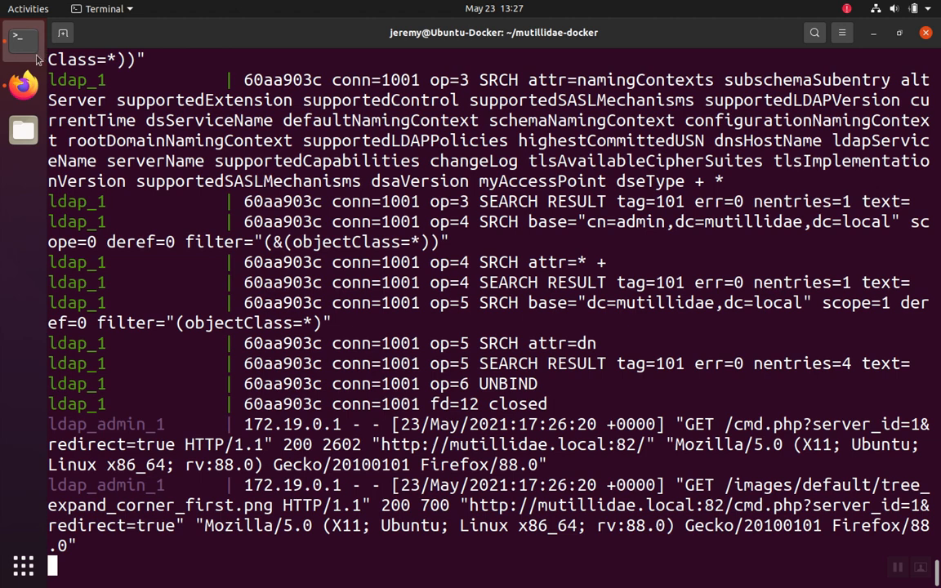
right_click(22, 38)
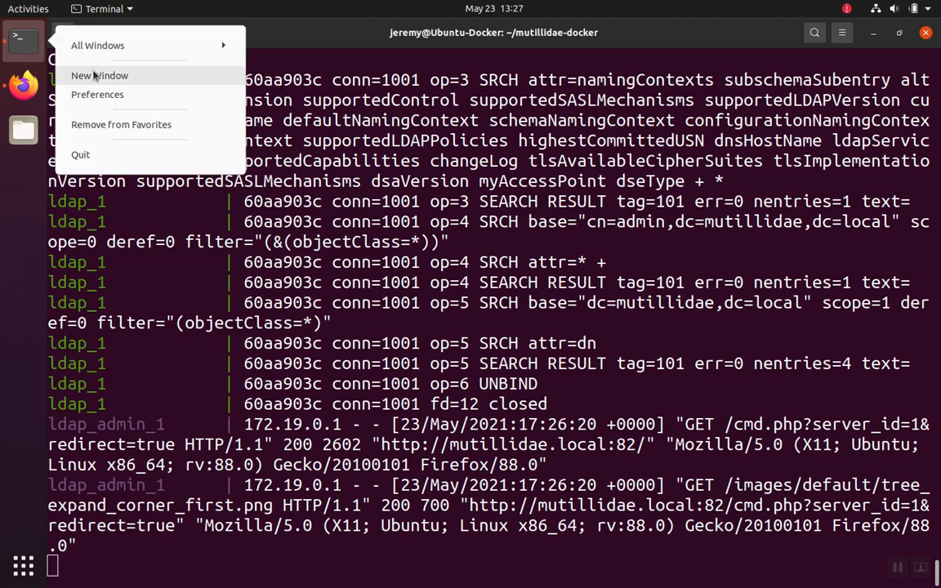
left_click(100, 76)
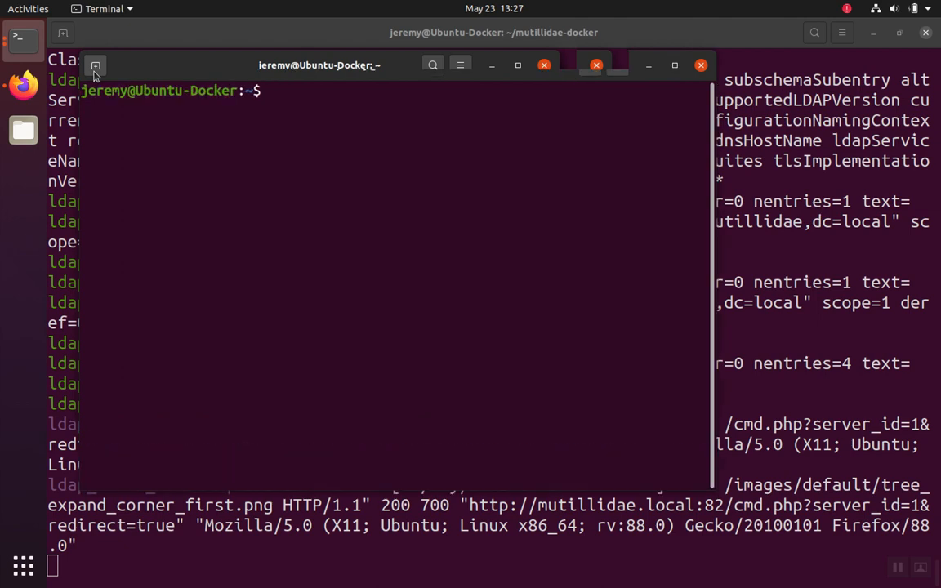
type("cd")
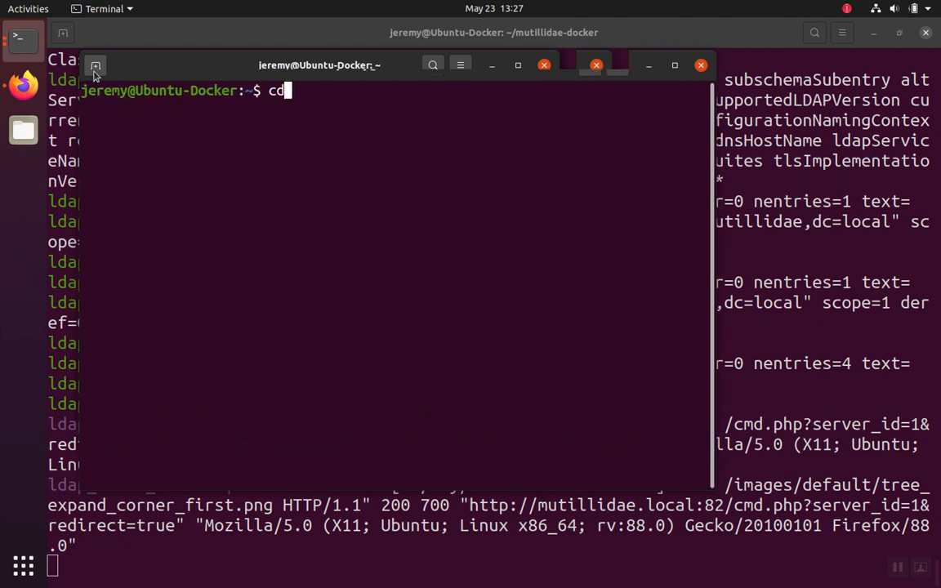
type("mutillidae-docker/")
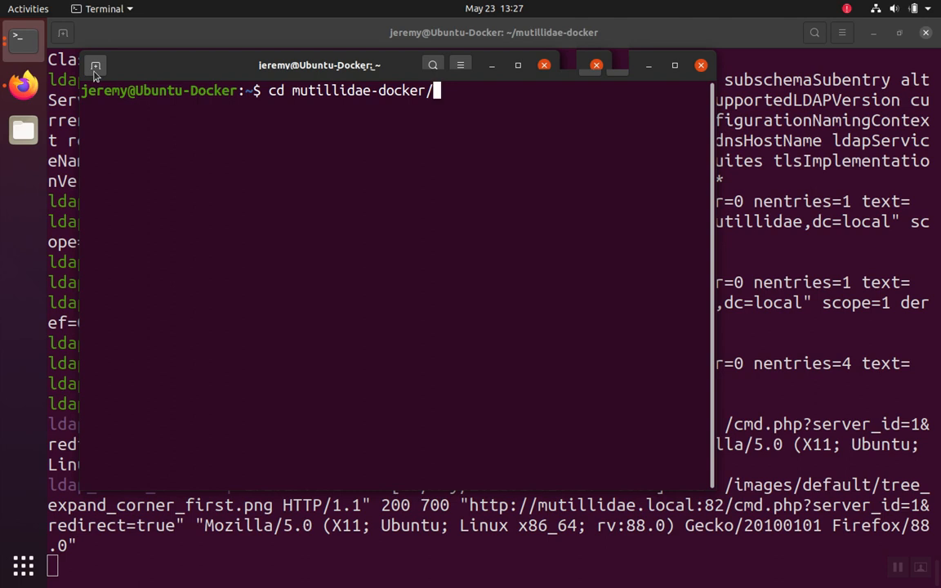
type("ldap")
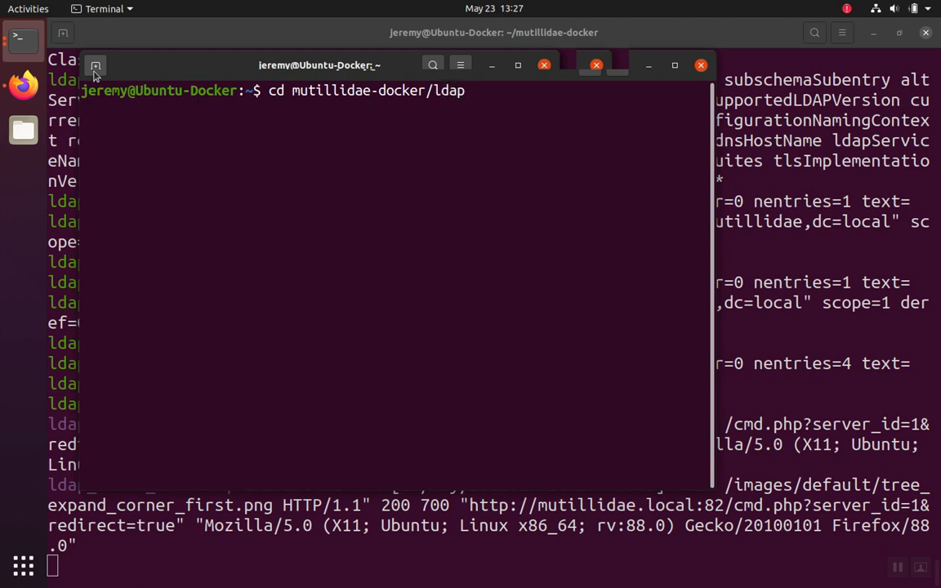
key("Return")
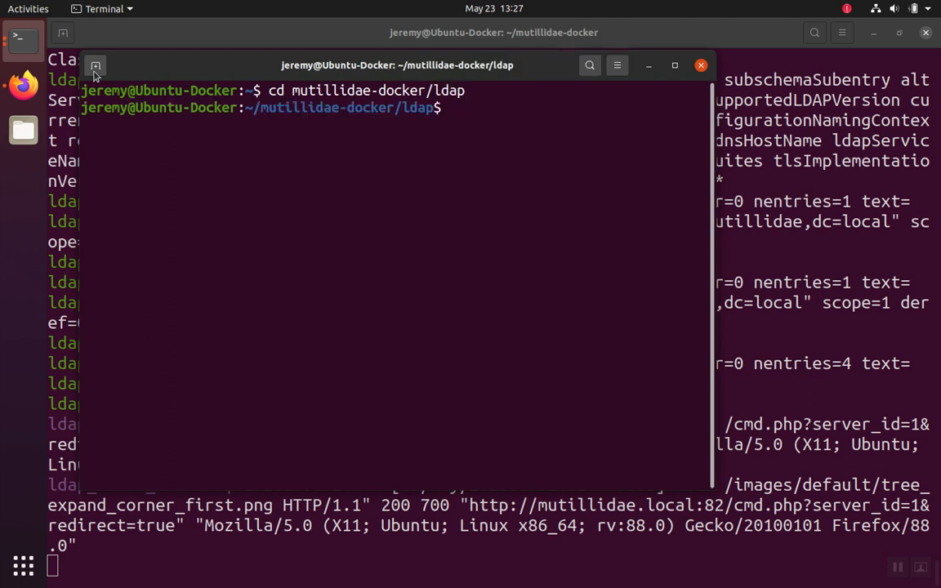
- Launch gedit on mutillidae.ldif
type("g")
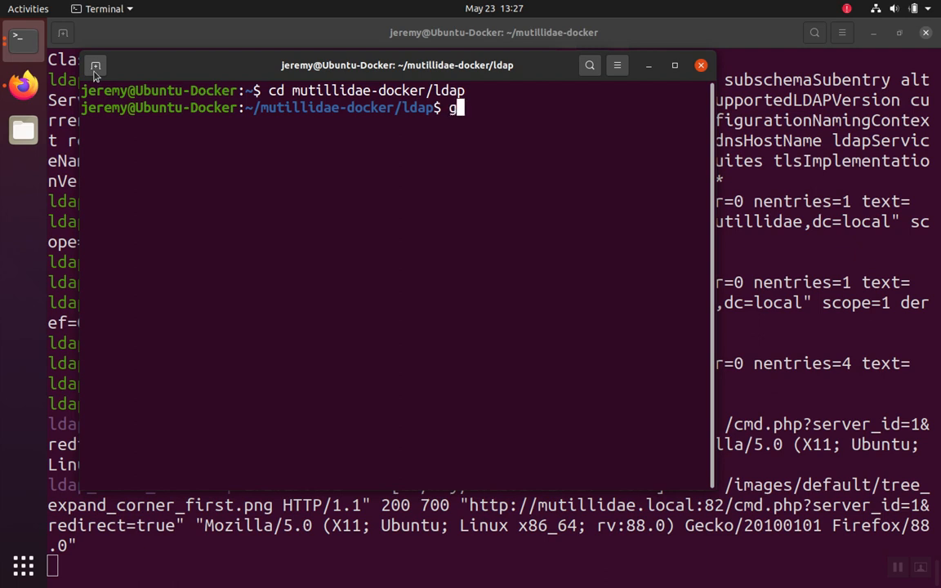
type("edit")
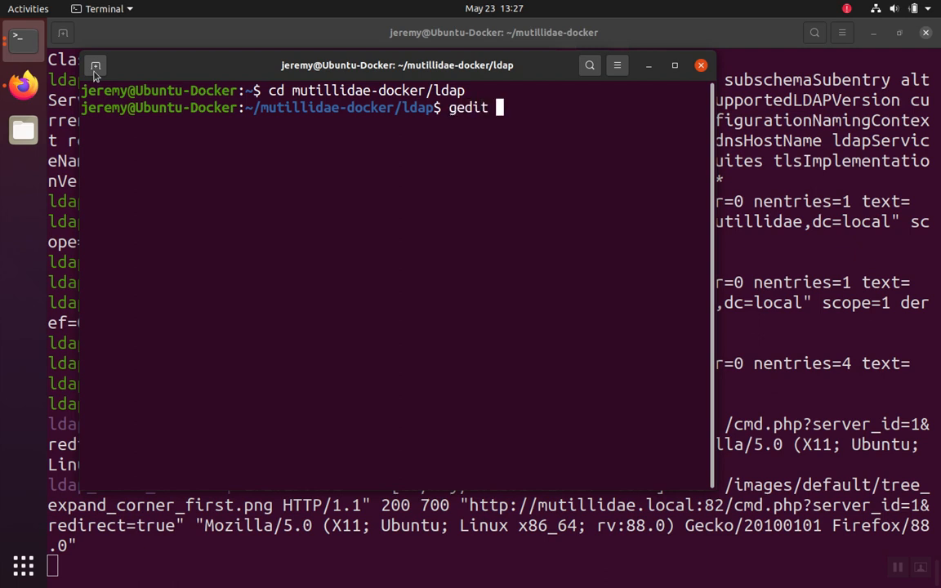
type("mut")
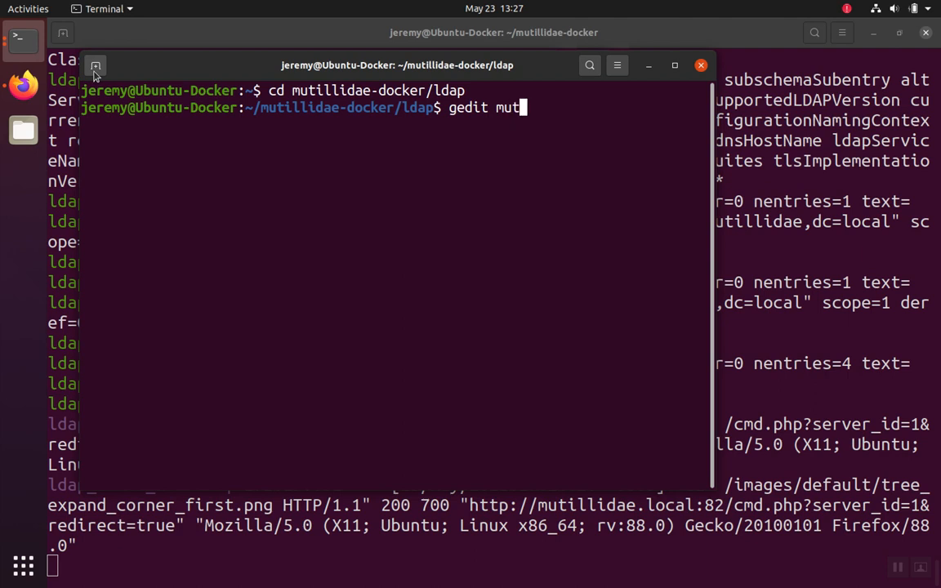
type("illidae.")
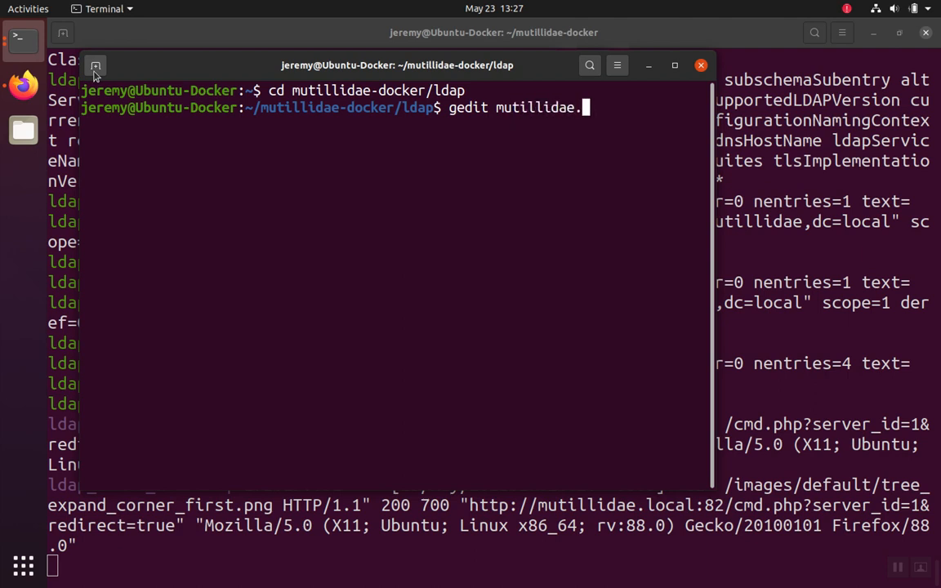
type("ldif")
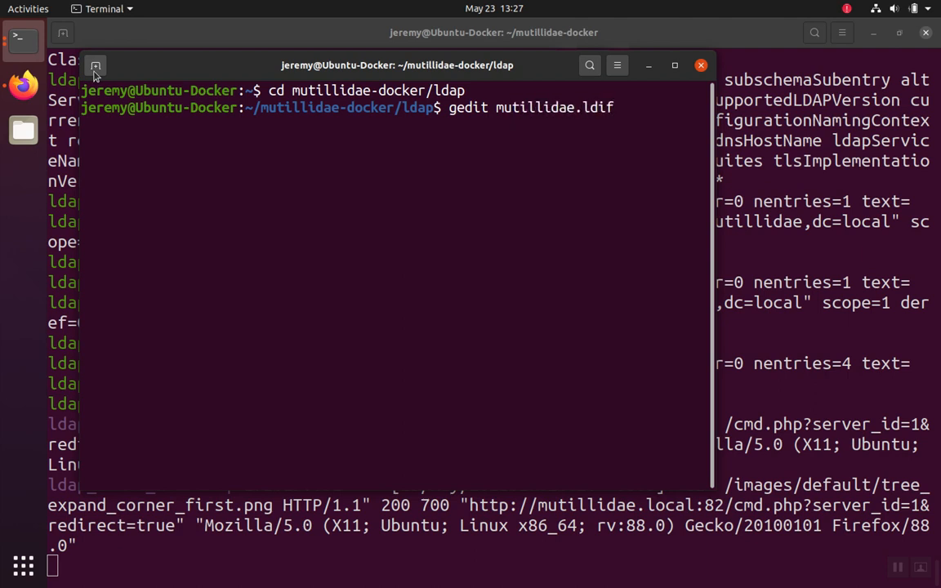
key("Return")
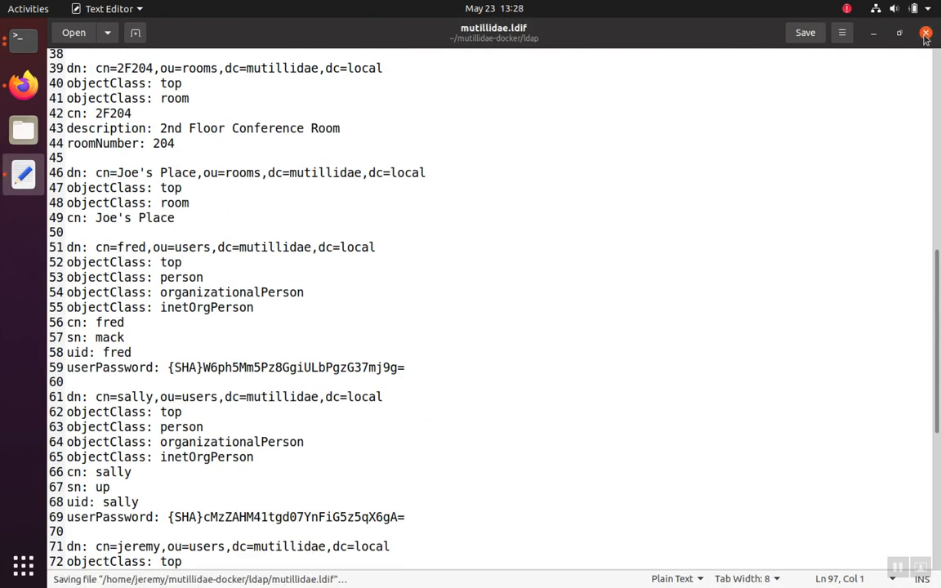
- Close the saved mutillidae.ldif, print it with cat, and open phpLDAPadmin's LDIF import form
left_click(925, 33)
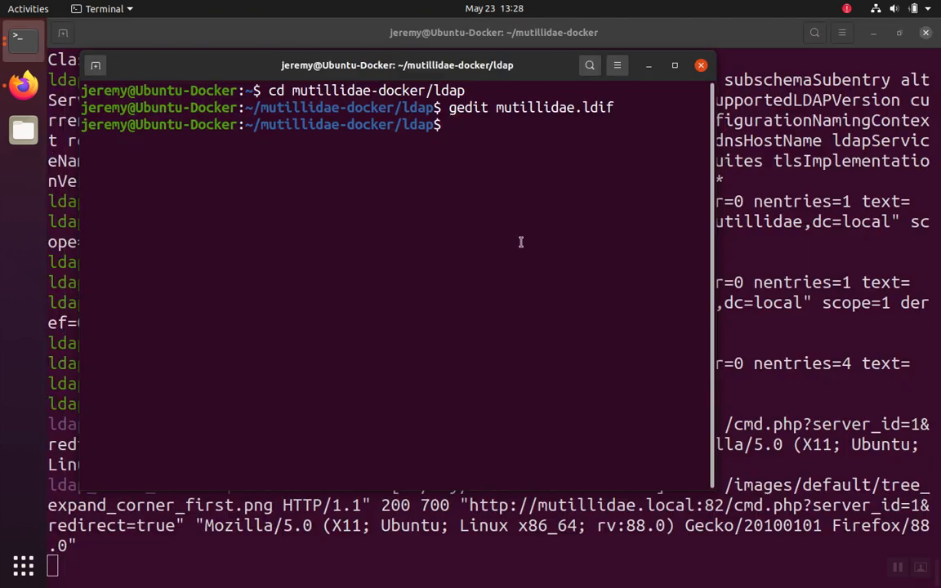
type("cat mutillidae.ldif")
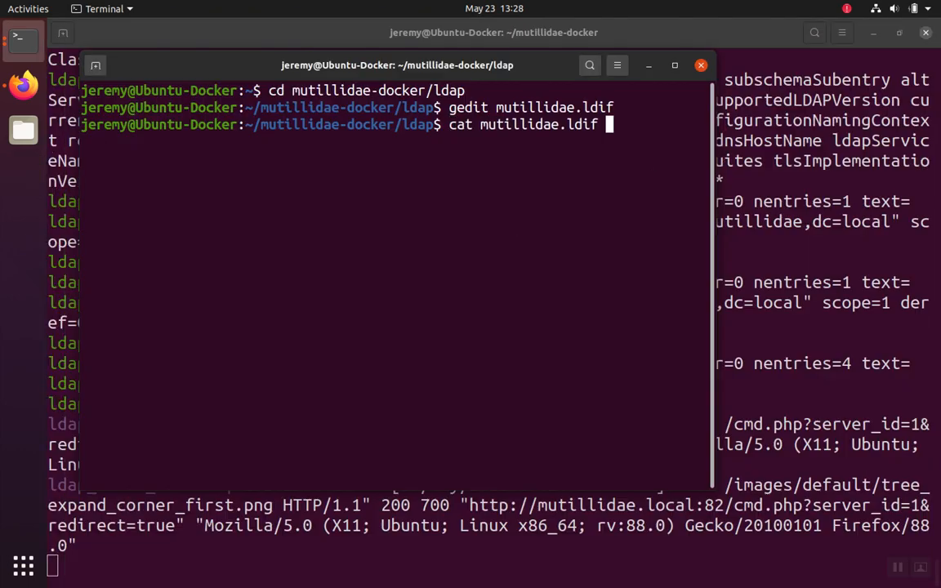
key("Return")
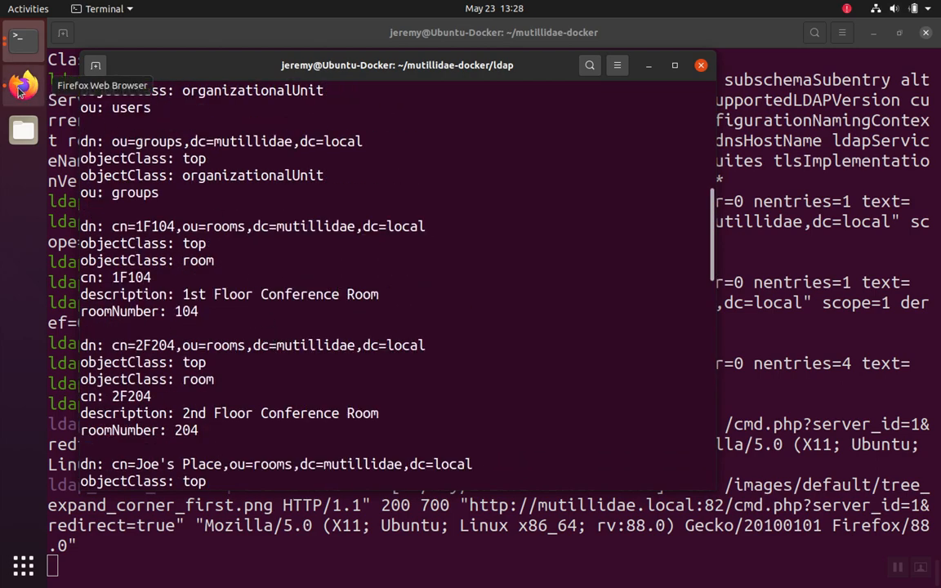
left_click(22, 84)
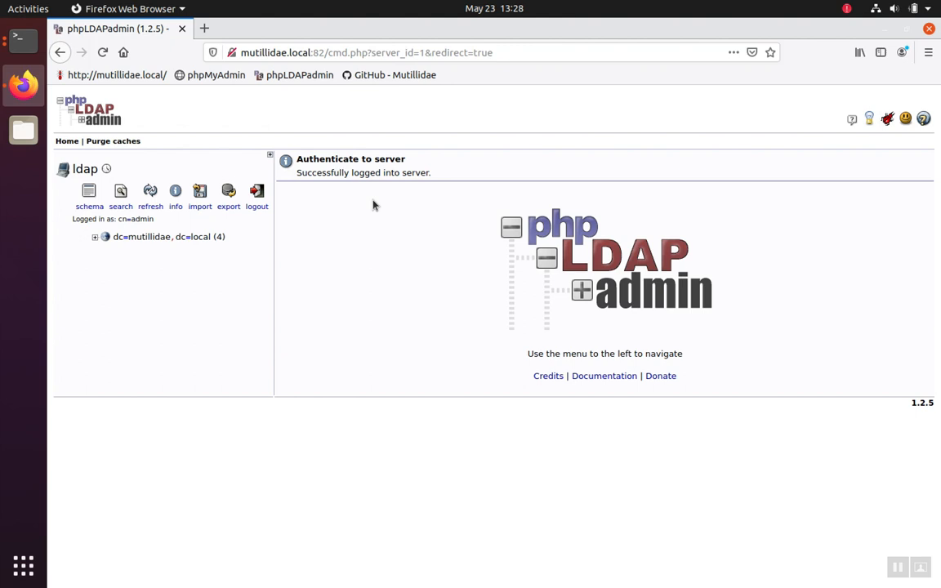
mouse_move(231, 260)
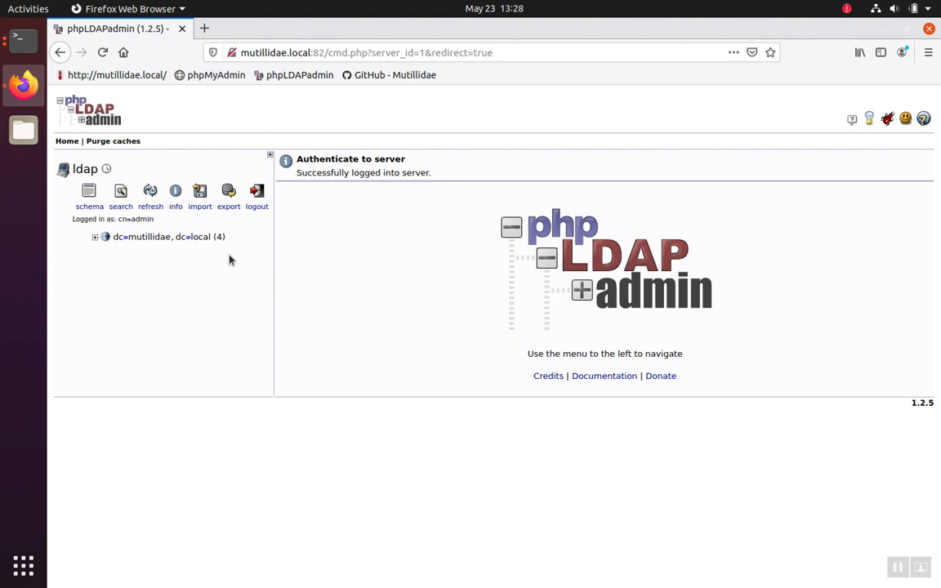
left_click(200, 191)
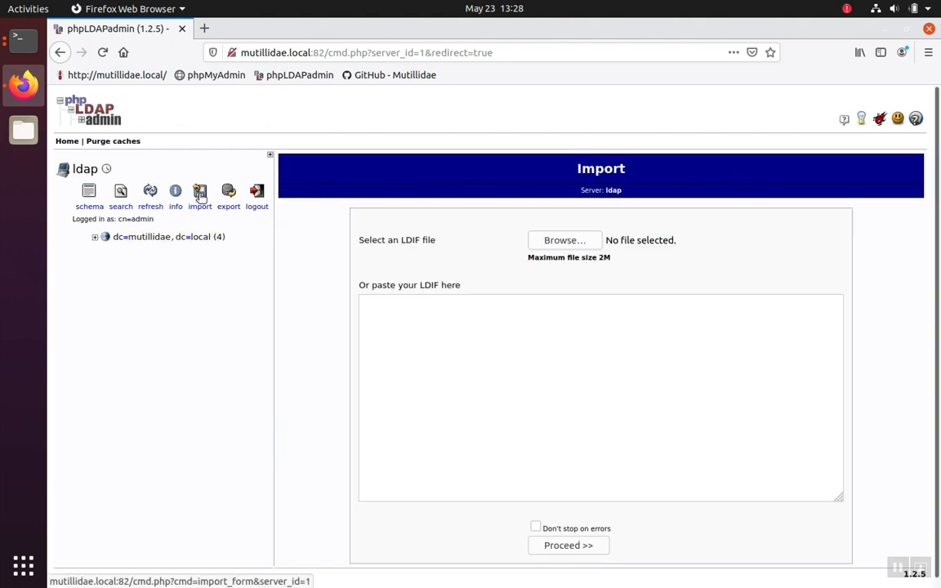
mouse_move(591, 239)
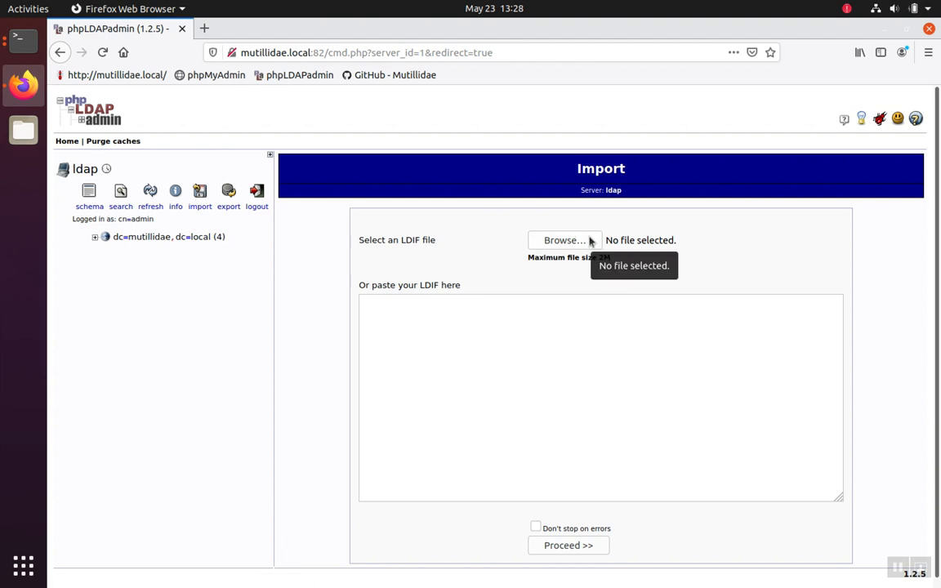
- Attach mutillidae.ldif from the mutillidae-docker/ldap folder as the upload file
left_click(564, 239)
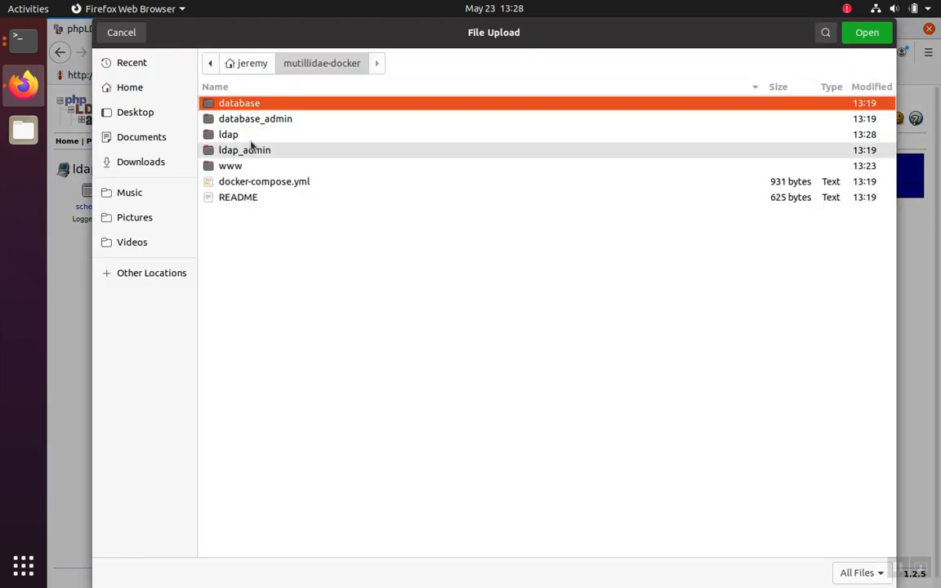
double_click(228, 134)
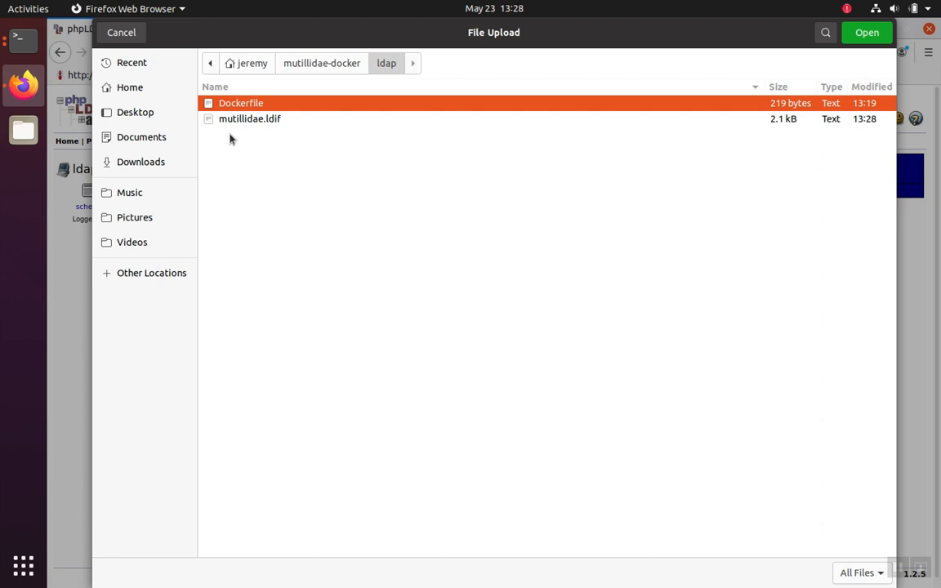
left_click(249, 119)
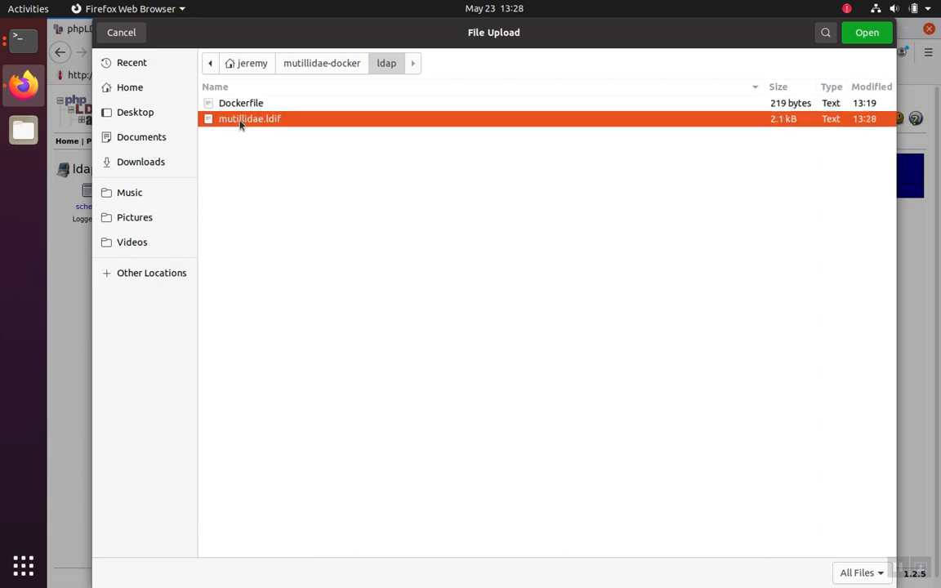
left_click(865, 31)
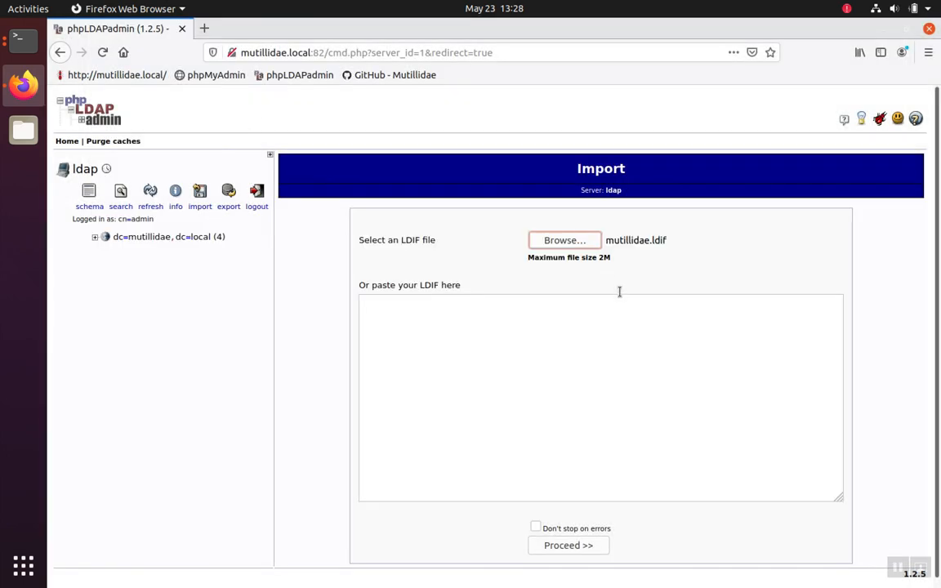
left_click(564, 239)
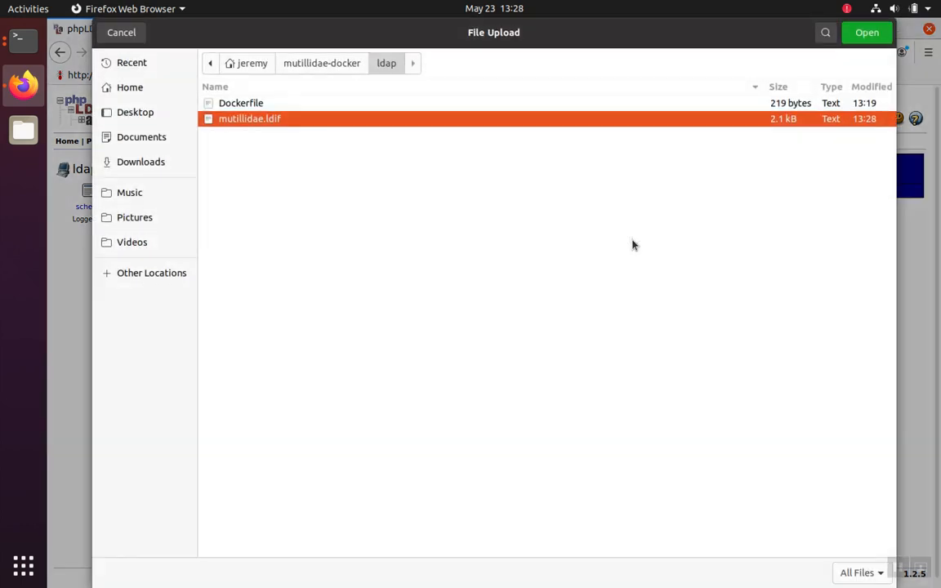
mouse_move(121, 33)
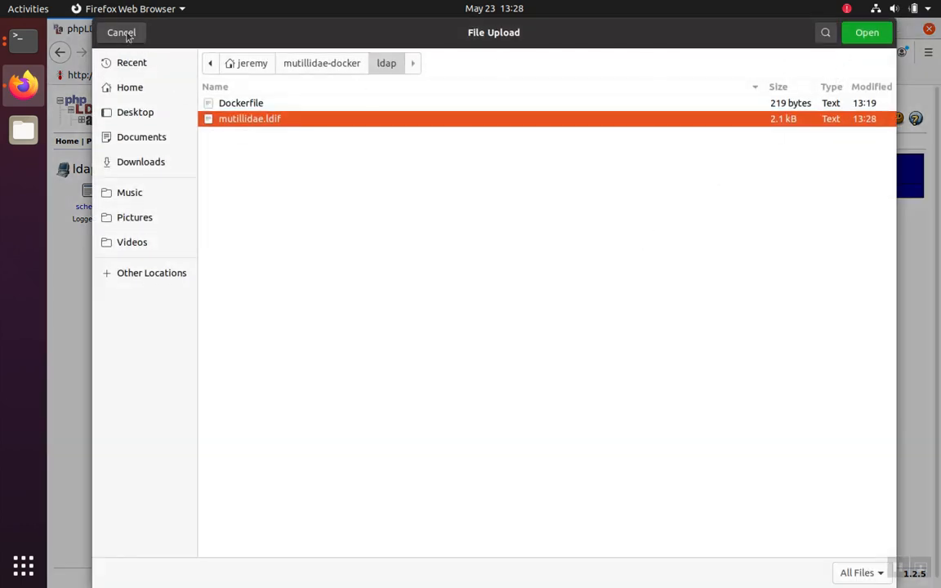
left_click(866, 32)
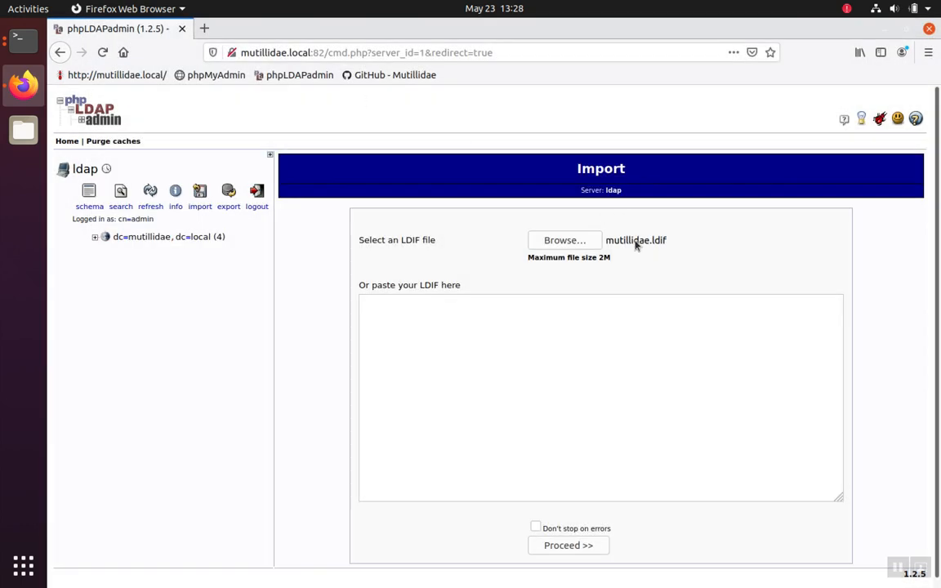
mouse_move(568, 545)
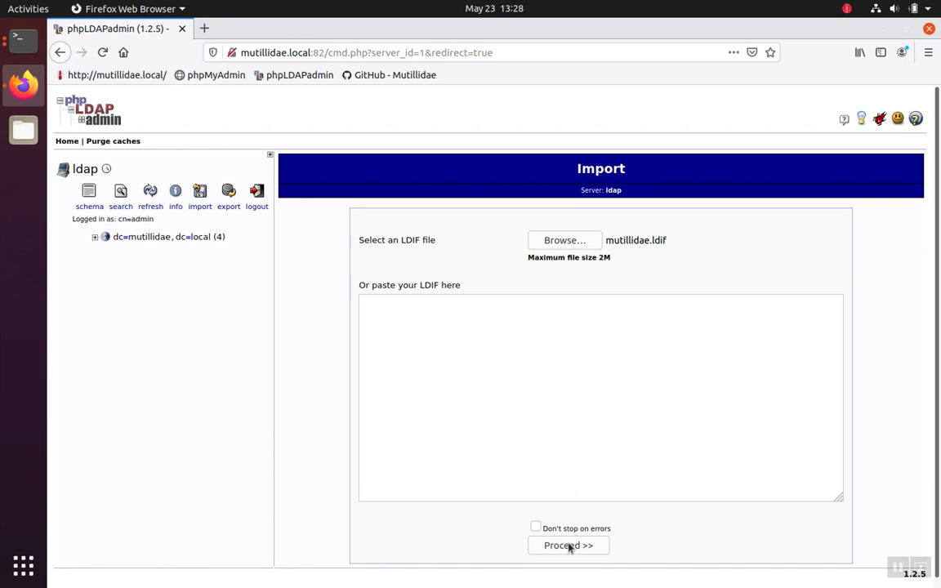
- Proceed with the mutillidae.ldif import and scroll through the 'Already exists' error results
left_click(568, 545)
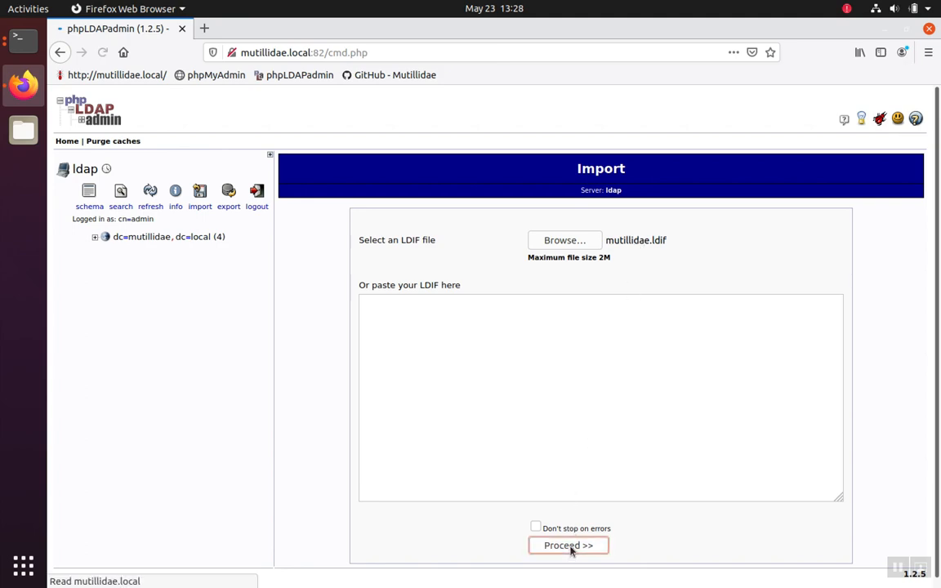
left_click(568, 545)
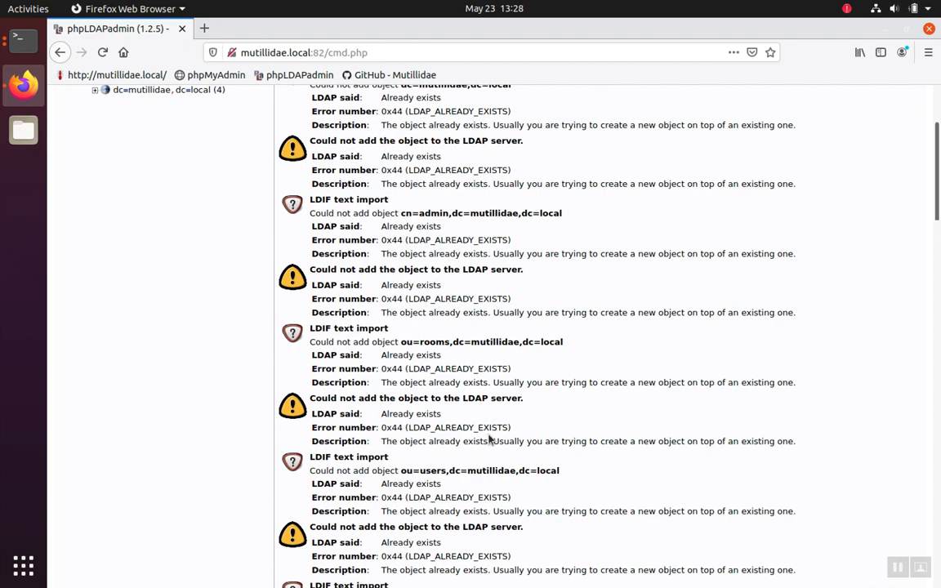
scroll("down", 3)
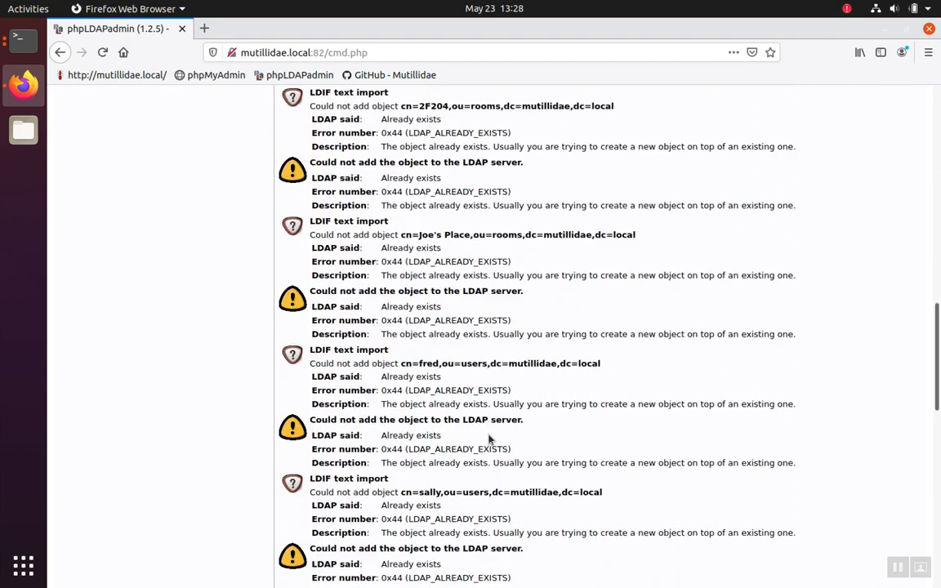
scroll("down", 3)
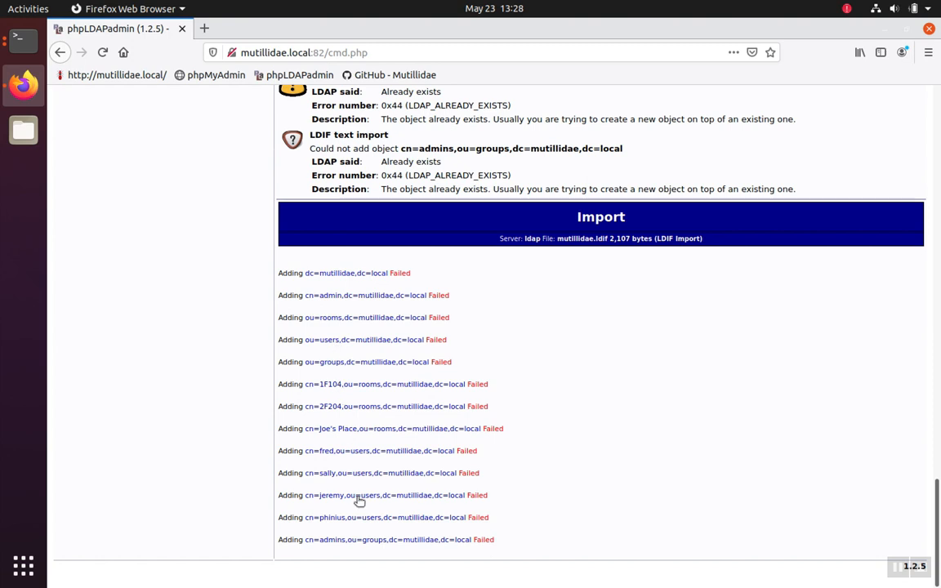
mouse_move(396, 272)
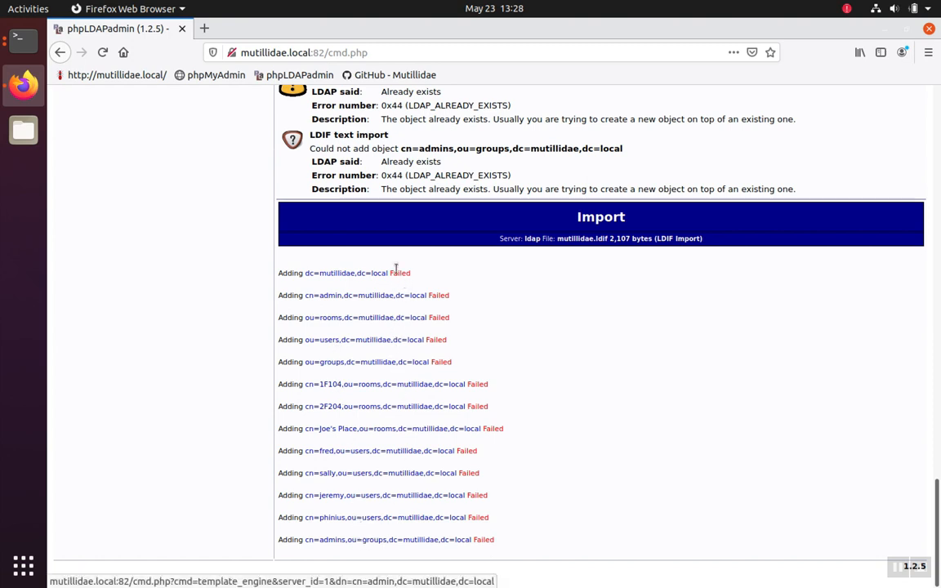
mouse_move(396, 270)
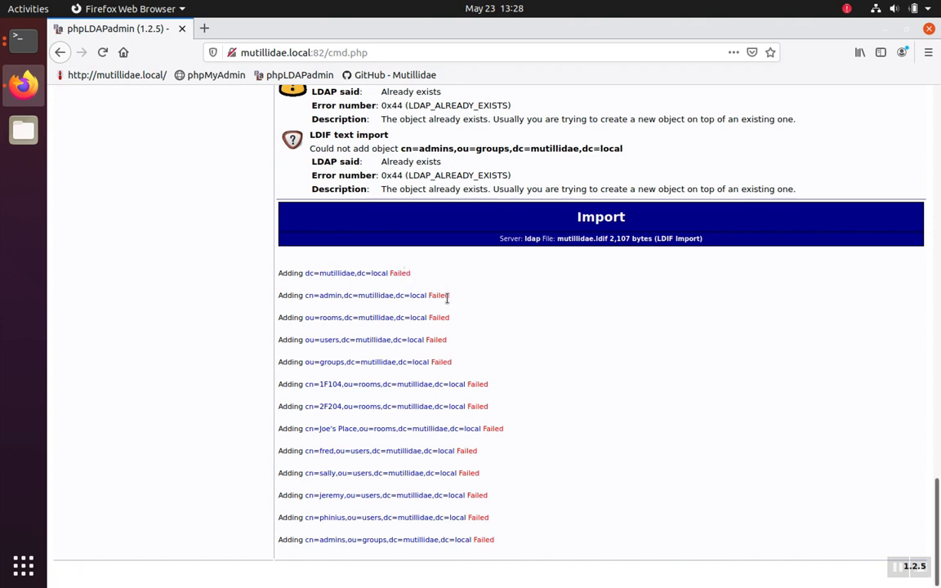
mouse_move(476, 419)
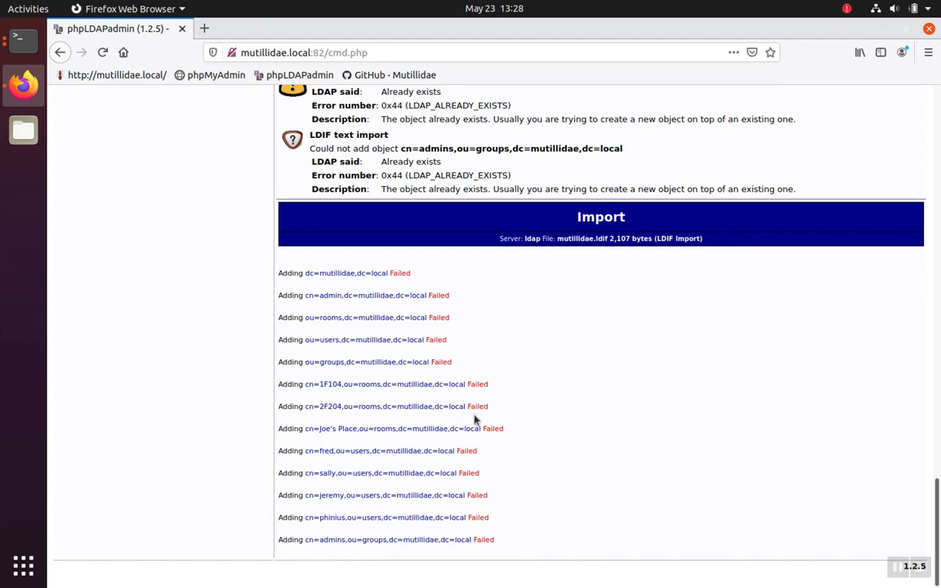
mouse_move(502, 254)
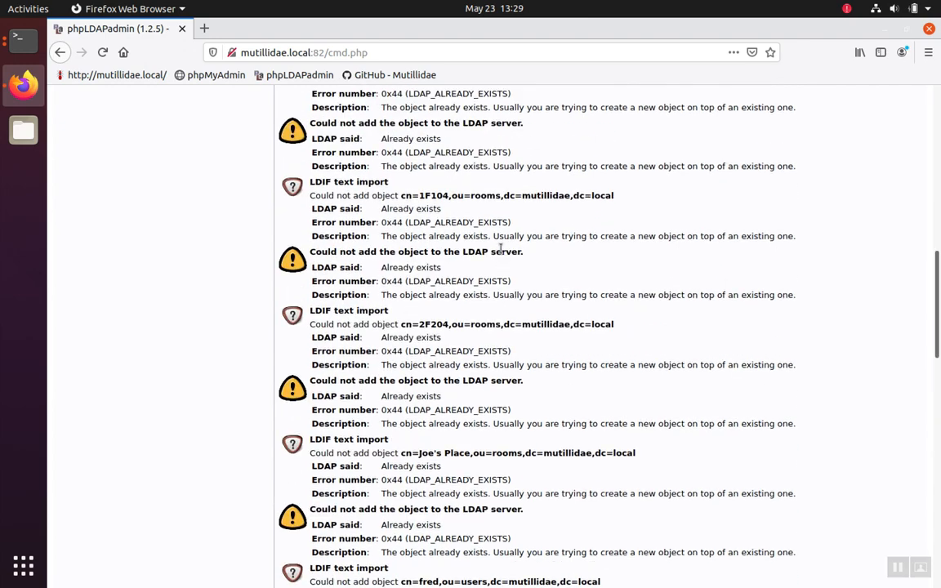
scroll("up", 3)
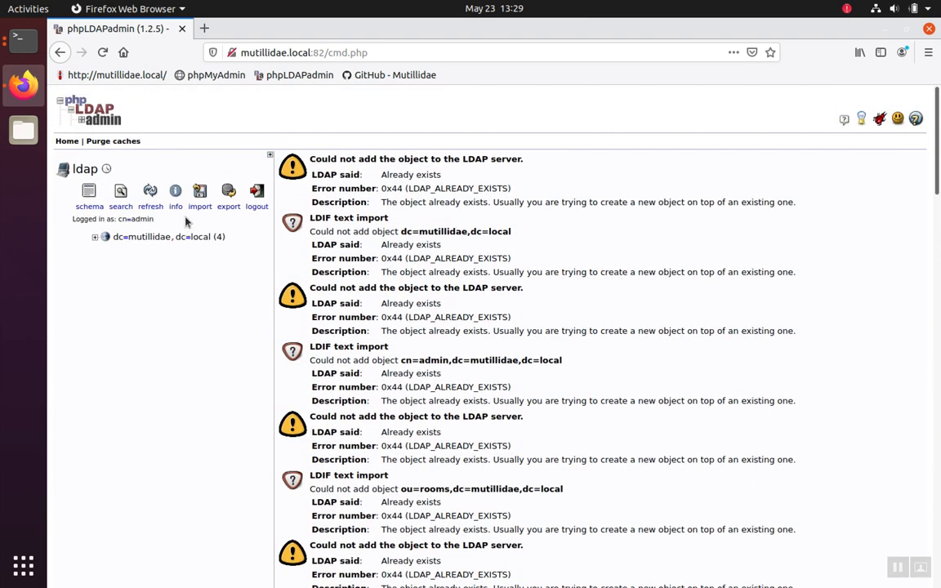
mouse_move(211, 137)
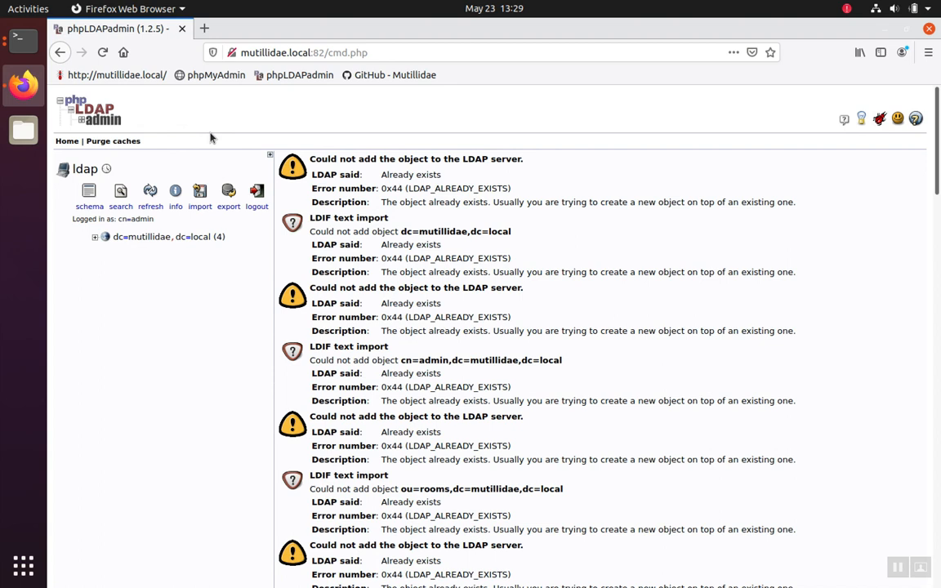
mouse_move(186, 51)
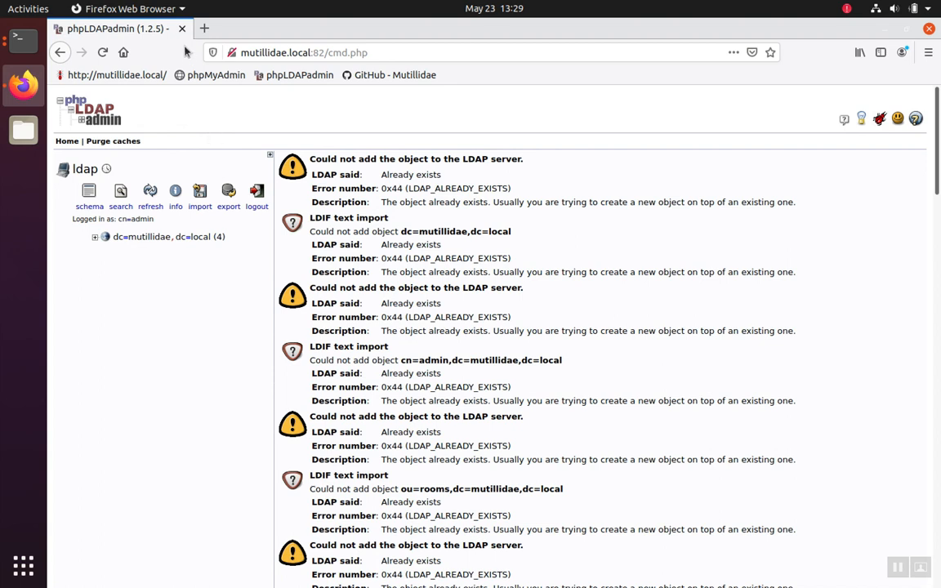
mouse_move(146, 88)
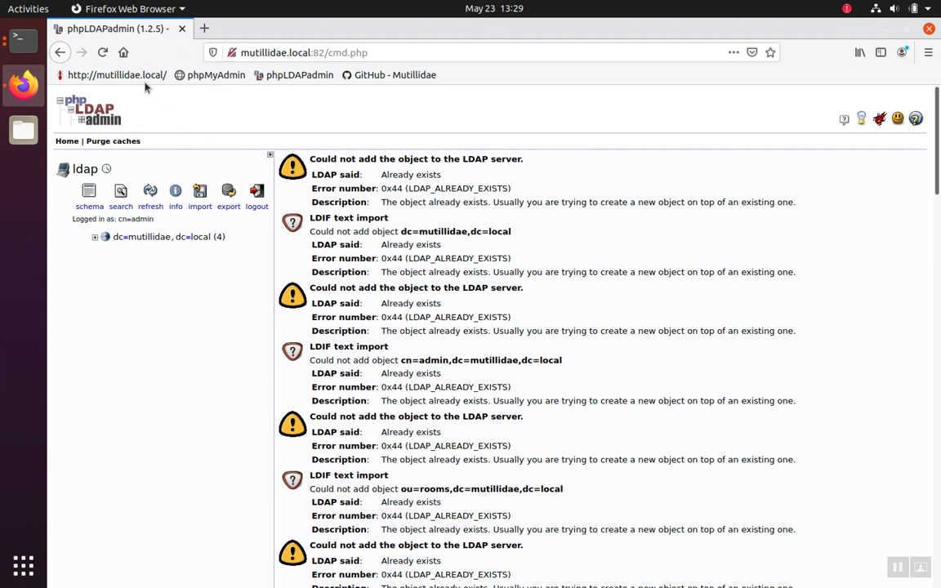
mouse_move(116, 74)
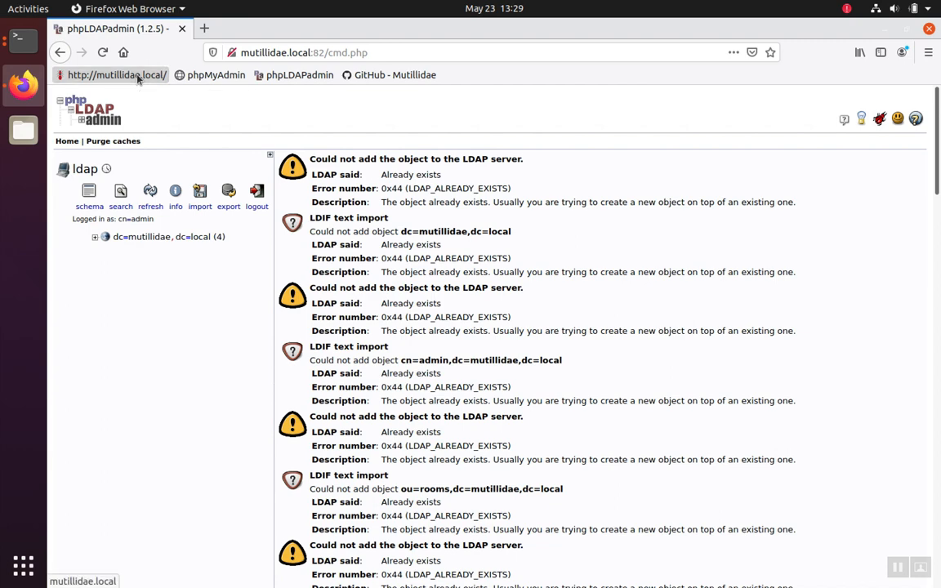
- Go from the Mutillidae home page through OWASP 2017 LDAP Injection to Conference Room Lookup
left_click(116, 75)
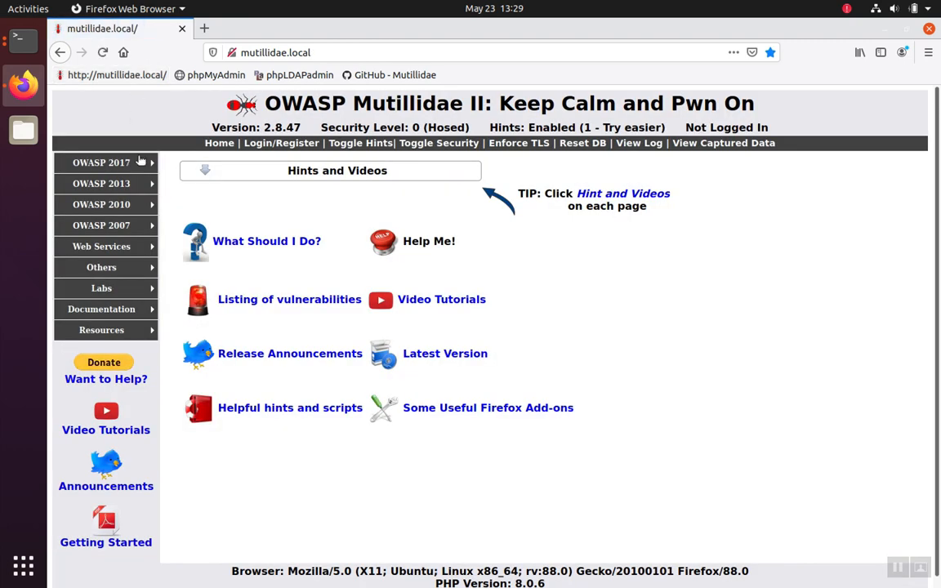
left_click(102, 163)
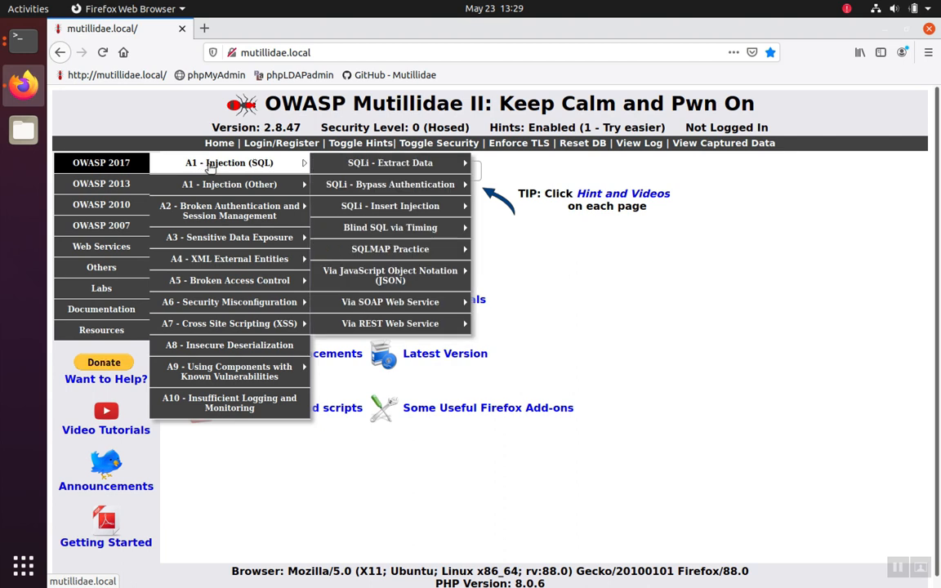
mouse_move(230, 183)
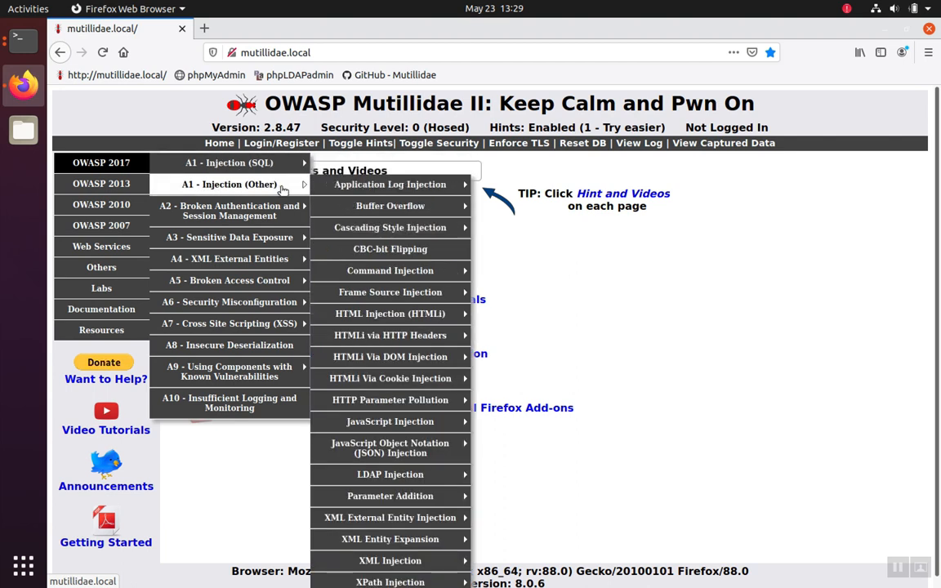
mouse_move(391, 291)
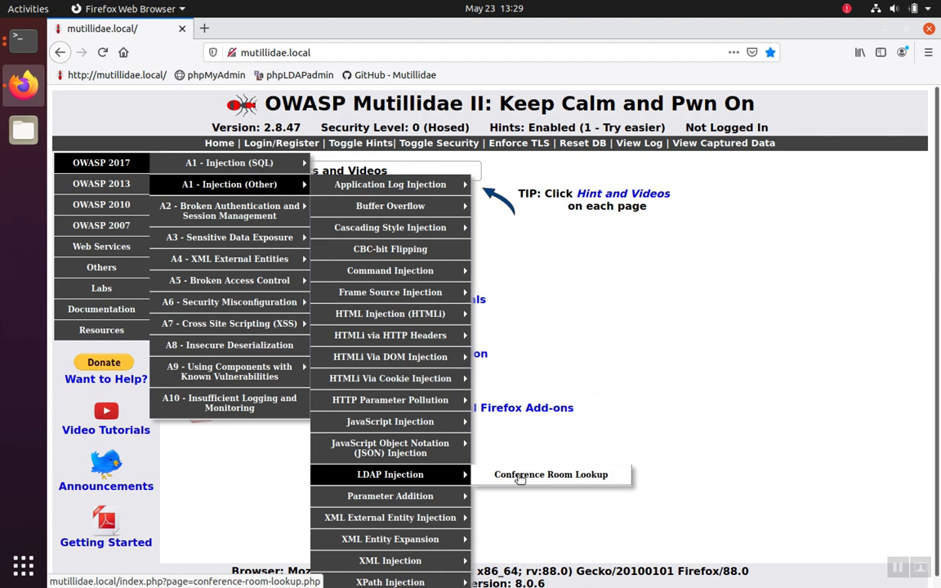
left_click(550, 474)
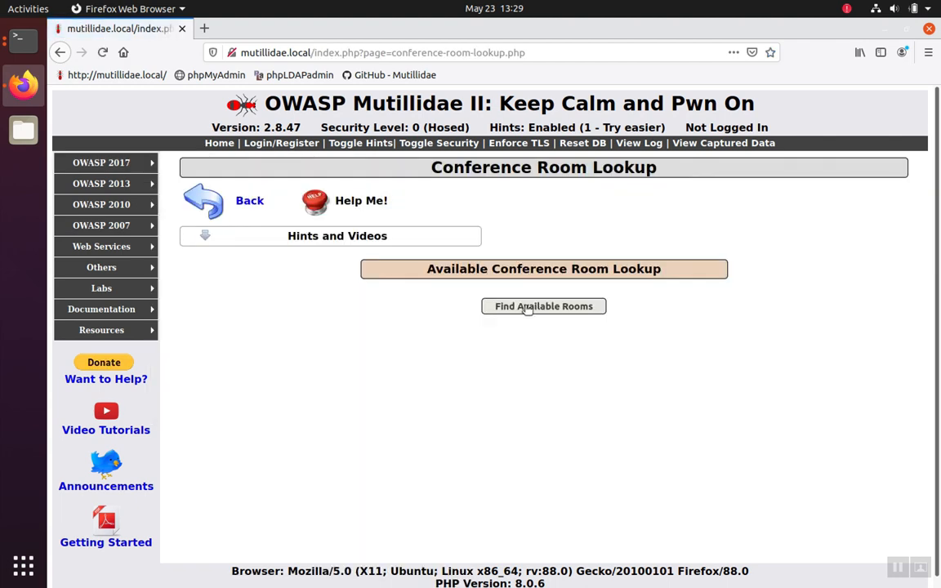
- Run Find Available Rooms, listing rooms 1F104 and 2F204
left_click(543, 305)
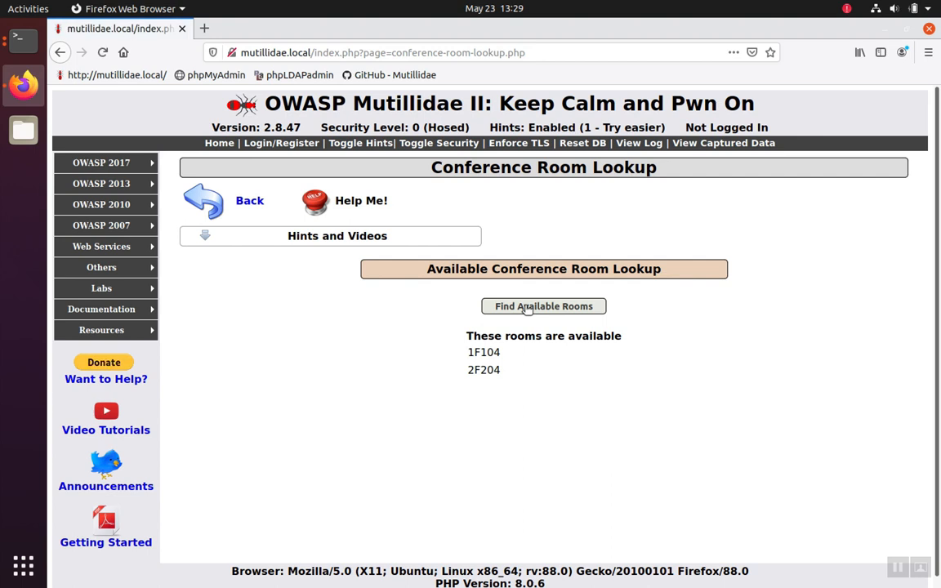
left_click_drag(466, 335, 501, 370)
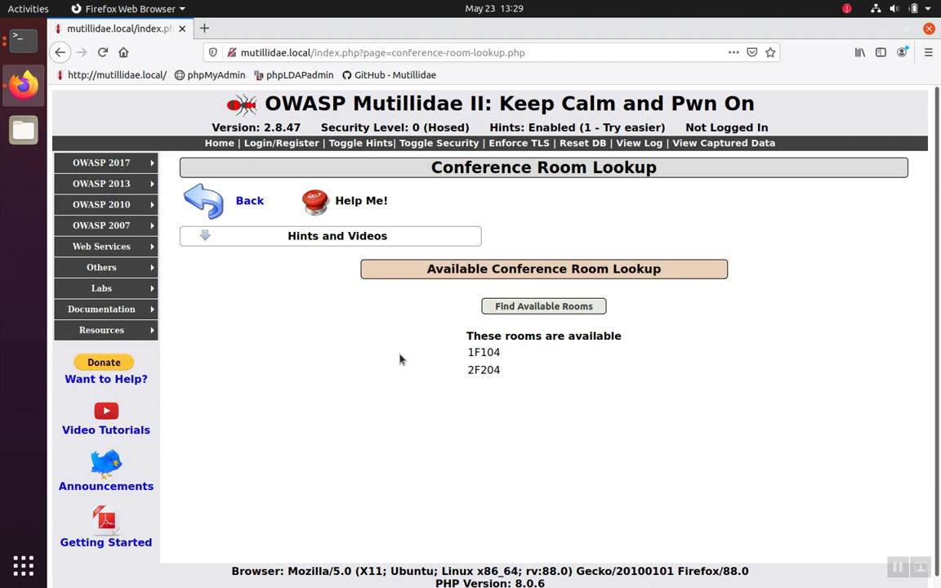
mouse_move(529, 237)
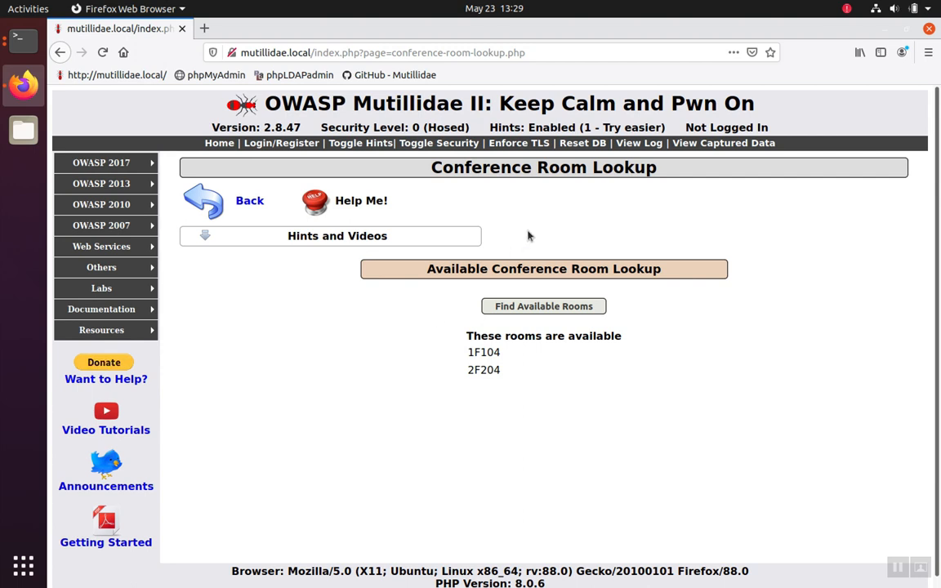
mouse_move(582, 142)
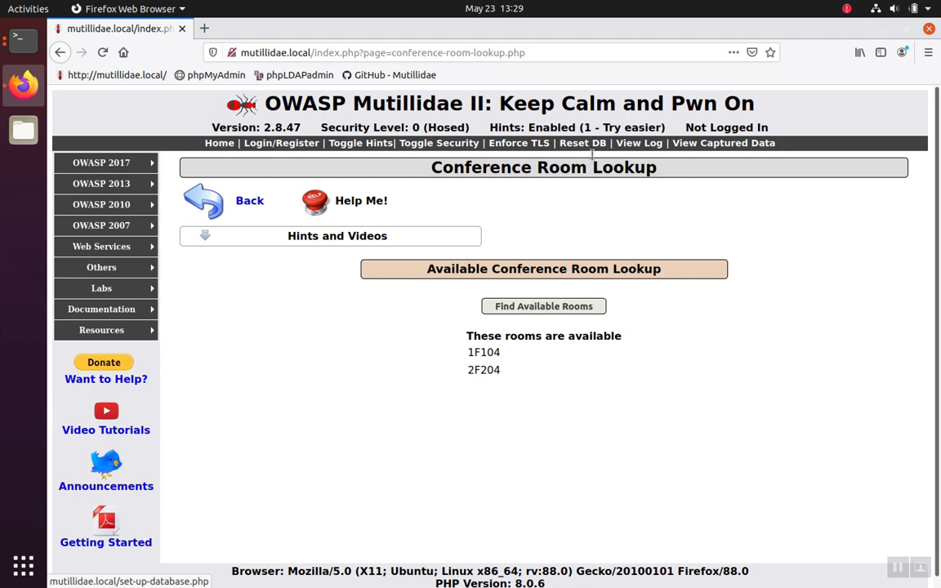
- Reset the Mutillidae database and confirm with OK to return to the lookup page
left_click(581, 142)
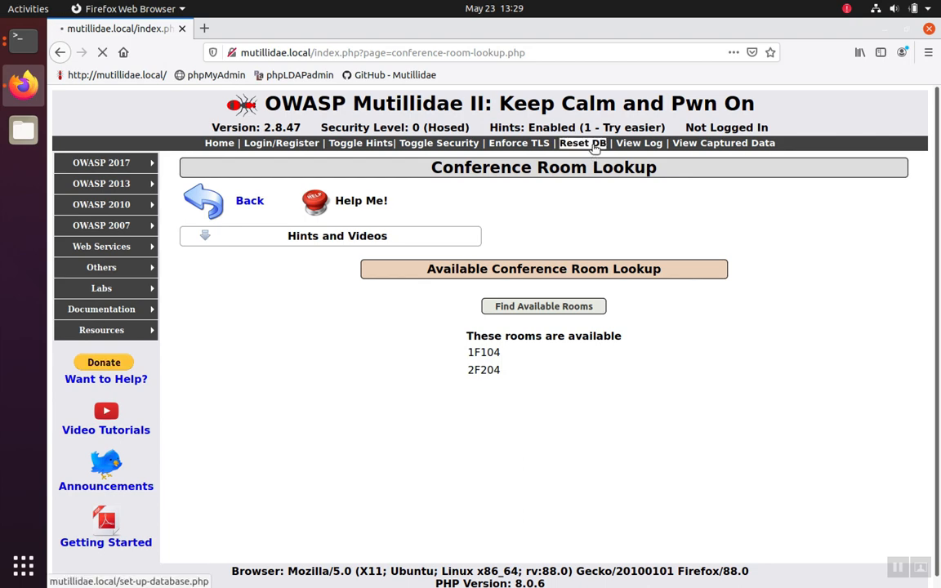
left_click(581, 143)
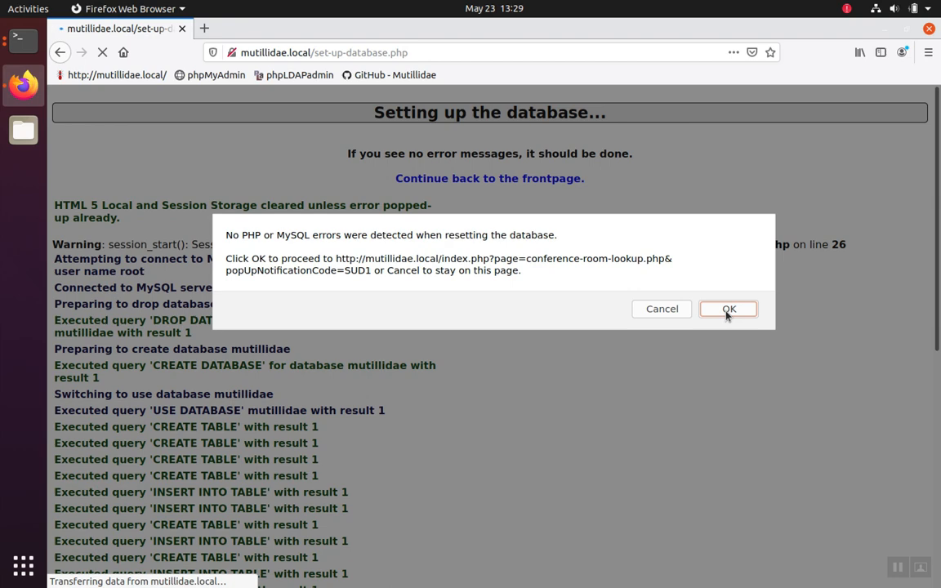
left_click(726, 309)
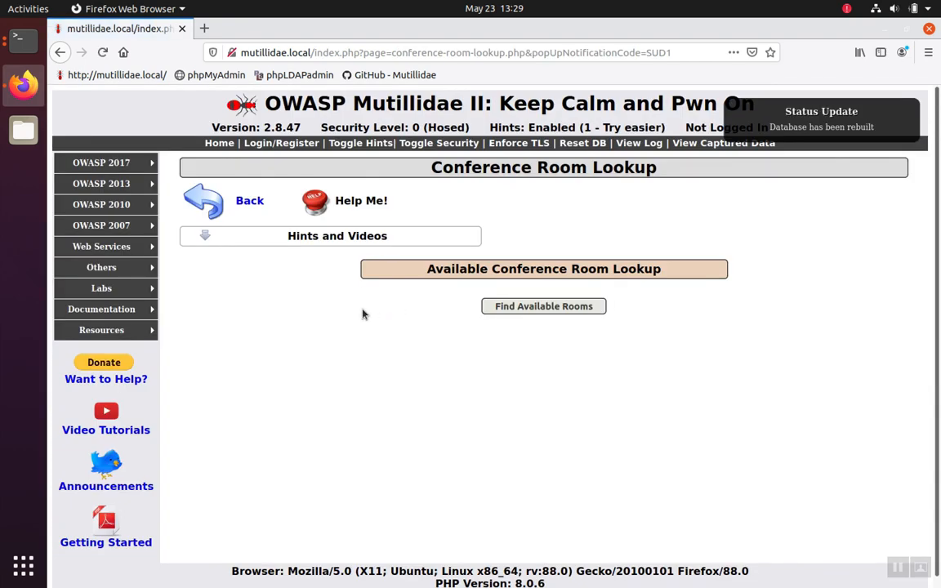